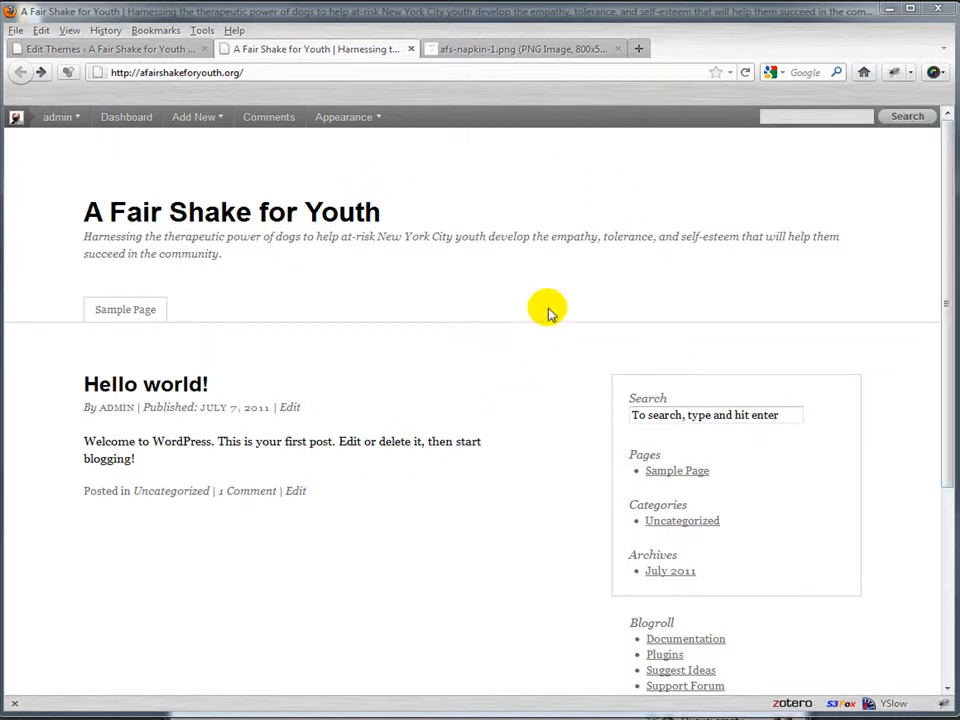
mouse_move(545, 237)
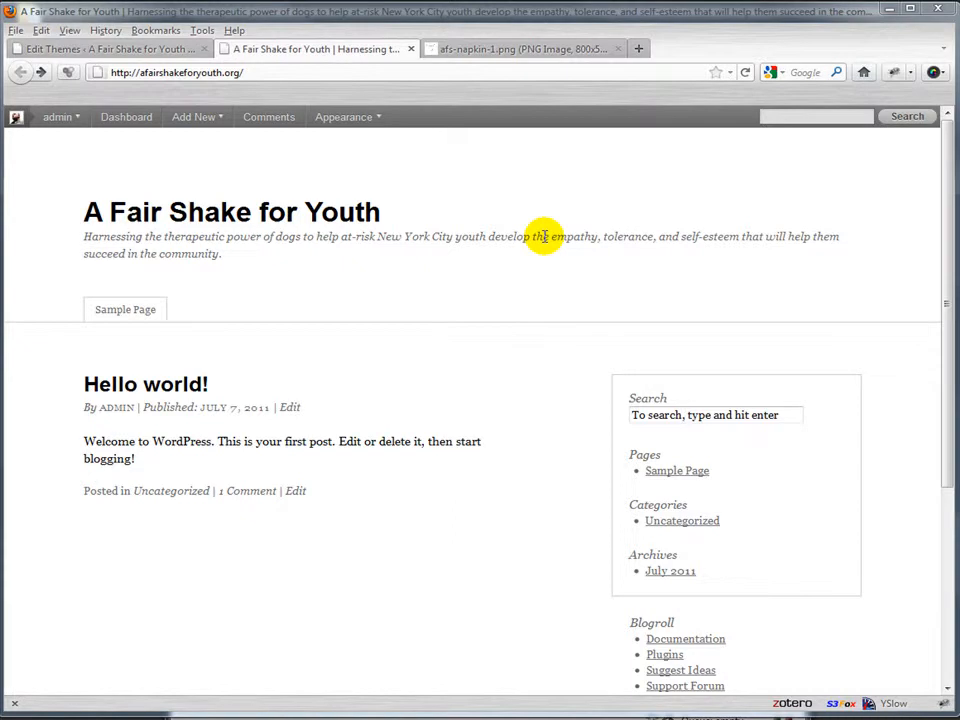
mouse_move(662, 324)
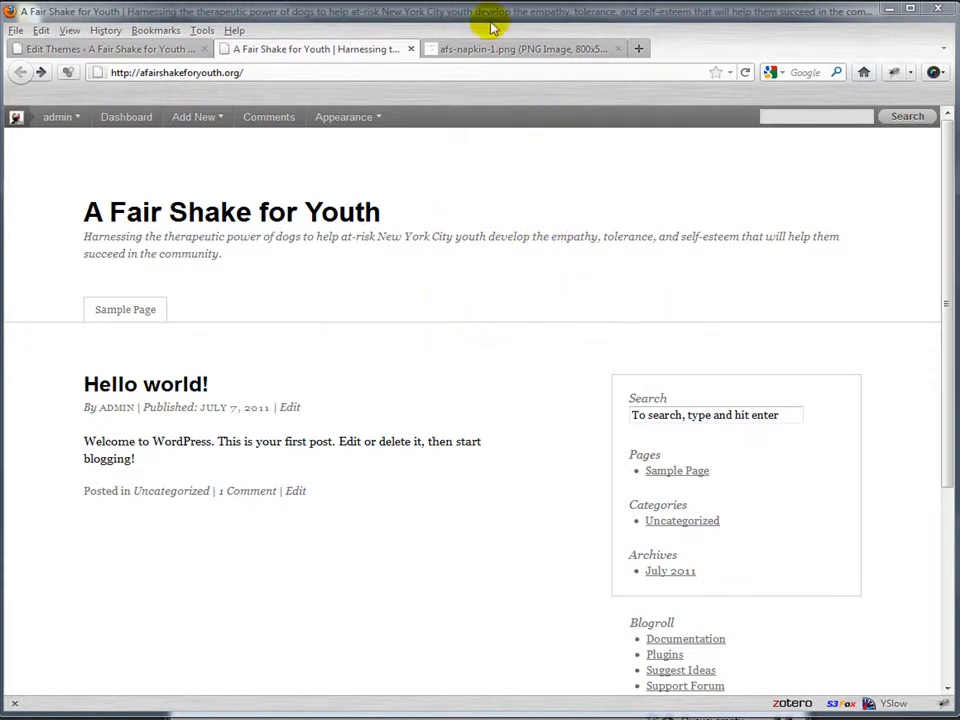
- View the afs-napkin-1.png hand-drawn layout sketch in Firefox
click(522, 48)
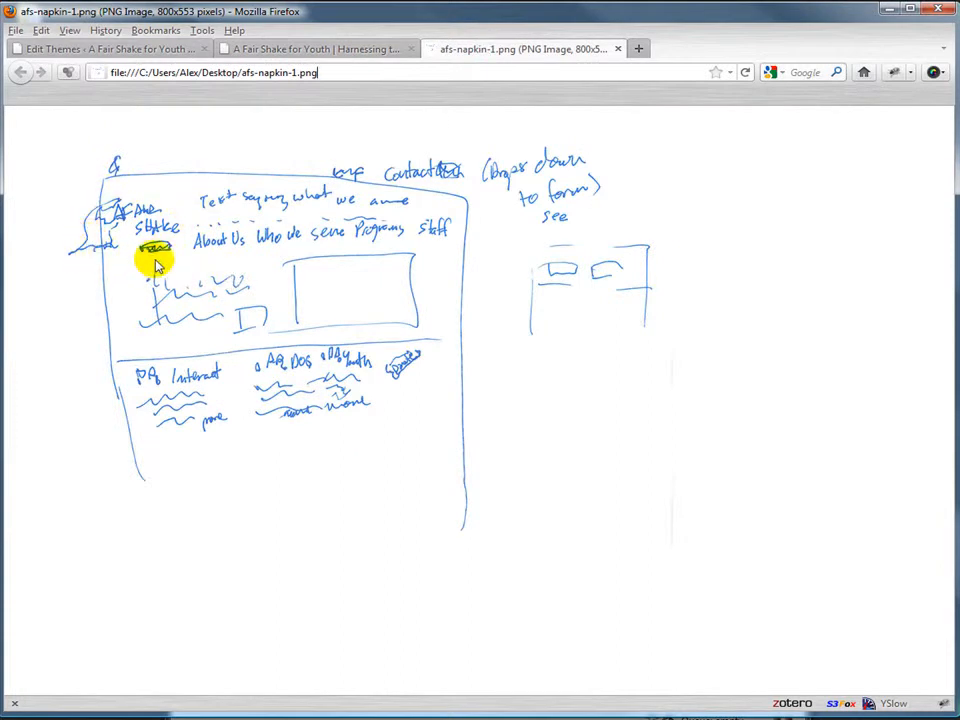
mouse_move(147, 244)
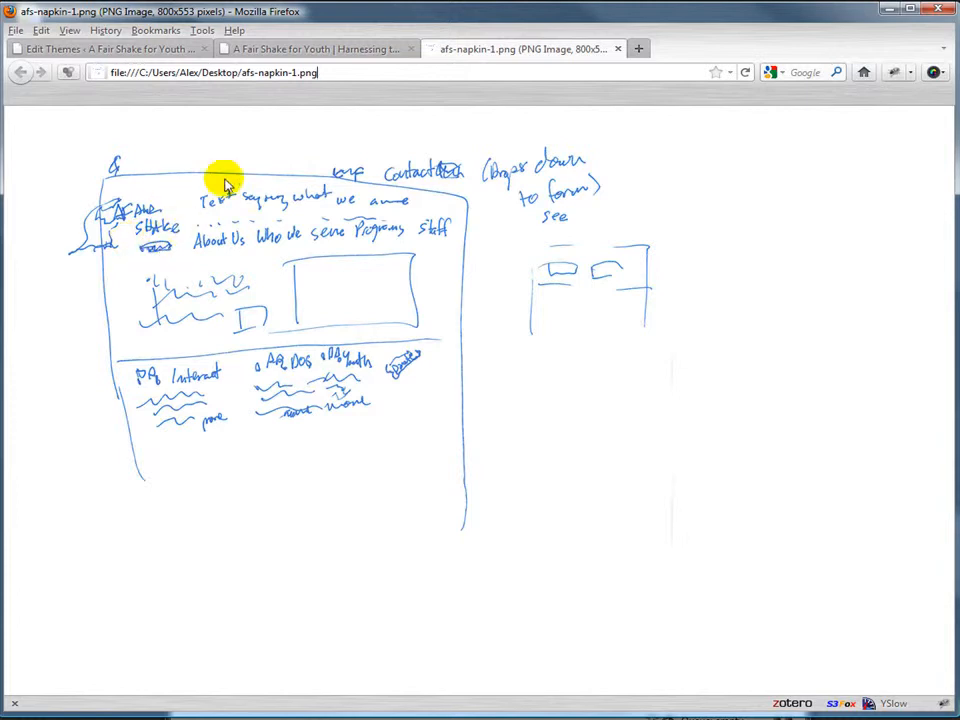
mouse_move(262, 212)
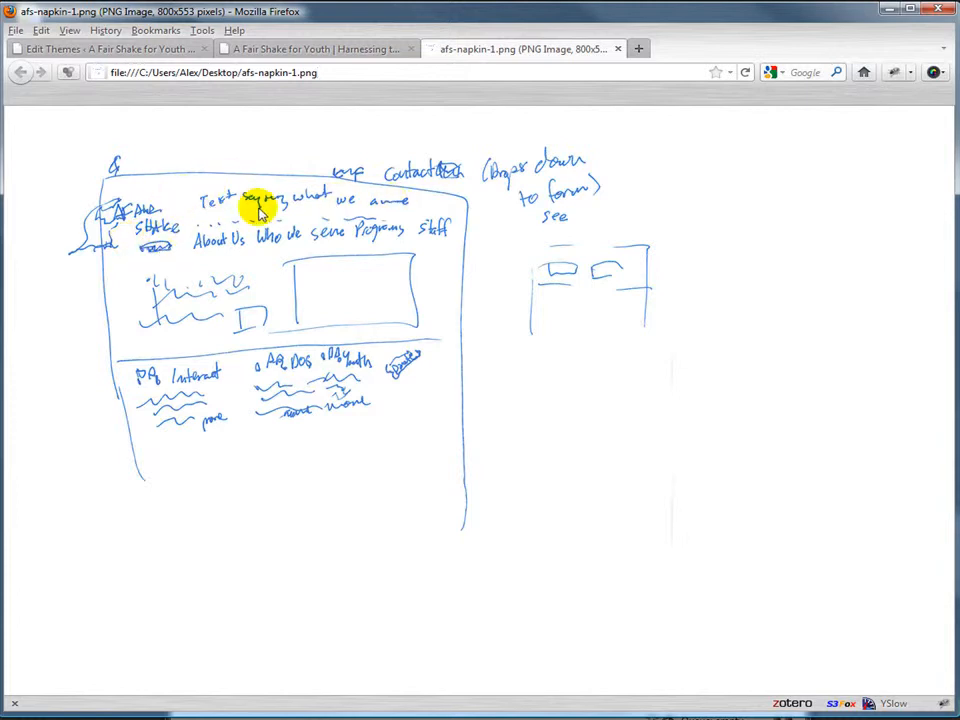
mouse_move(443, 256)
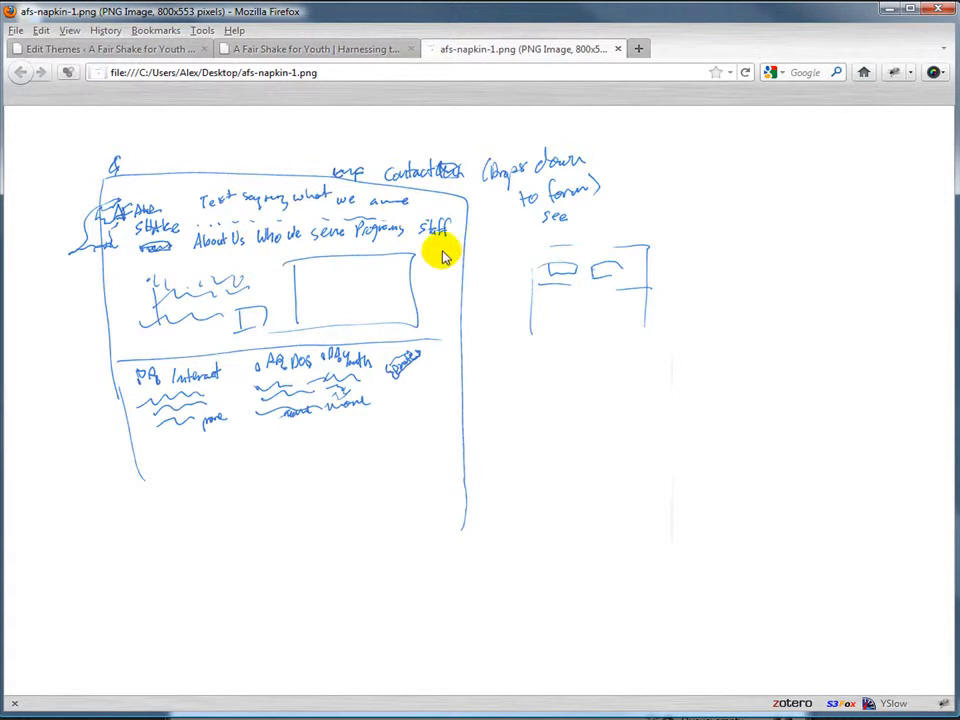
- Switch back to the live A Fair Shake for Youth home page
click(317, 49)
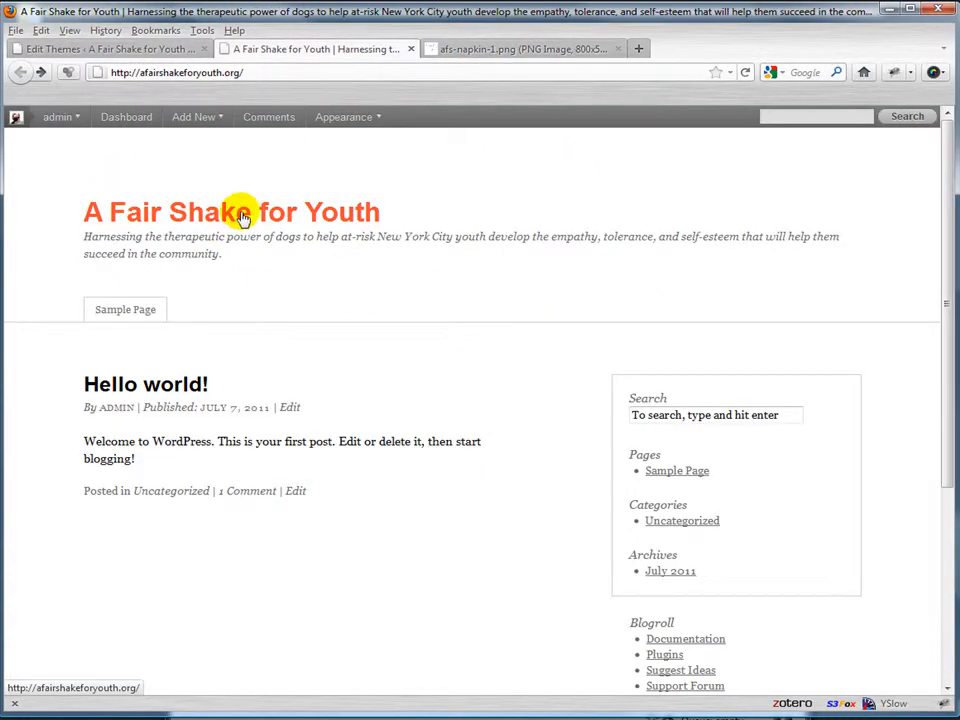
mouse_move(218, 218)
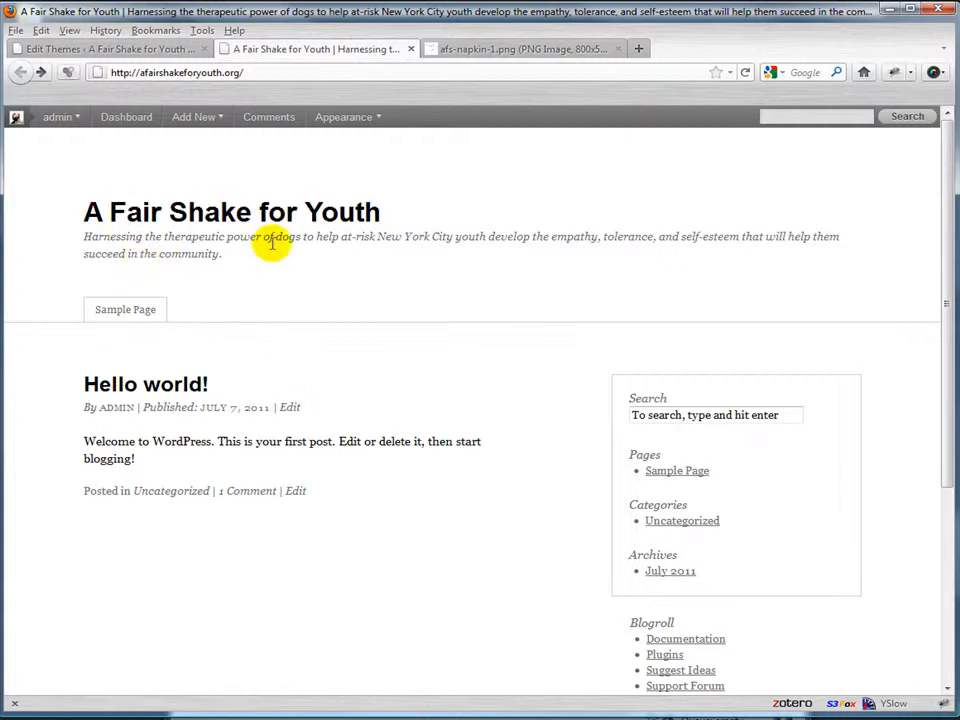
mouse_move(662, 192)
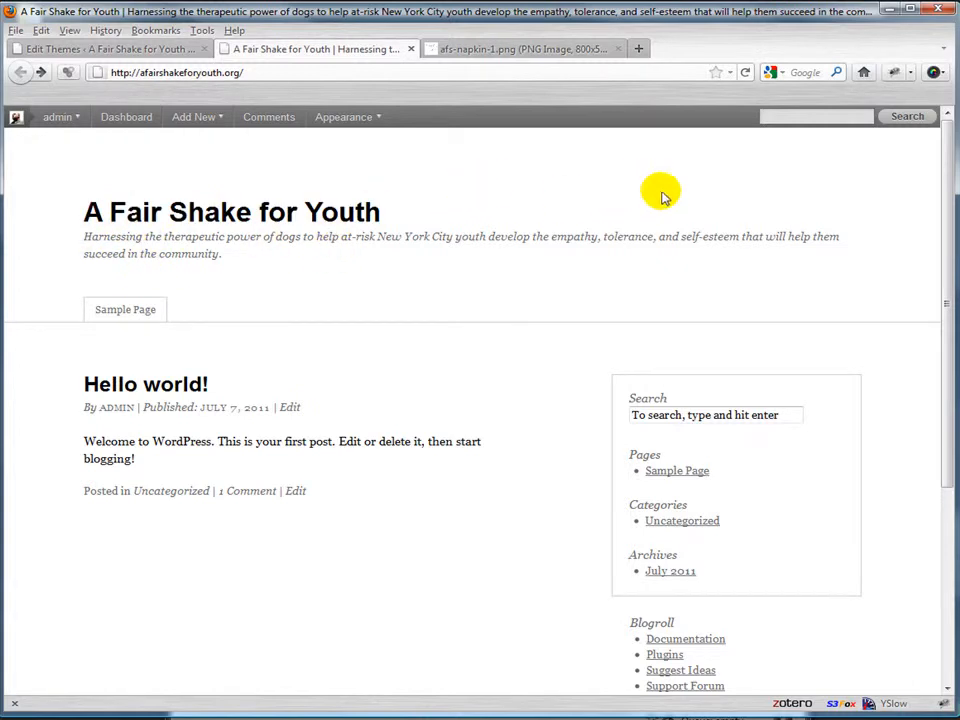
mouse_move(116, 342)
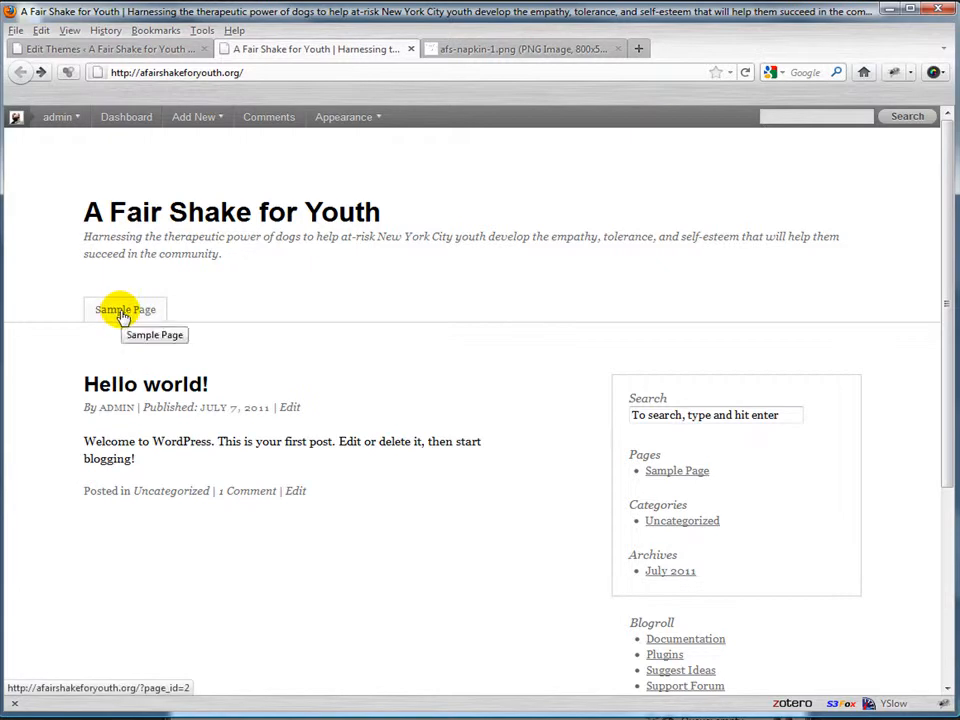
mouse_move(392, 253)
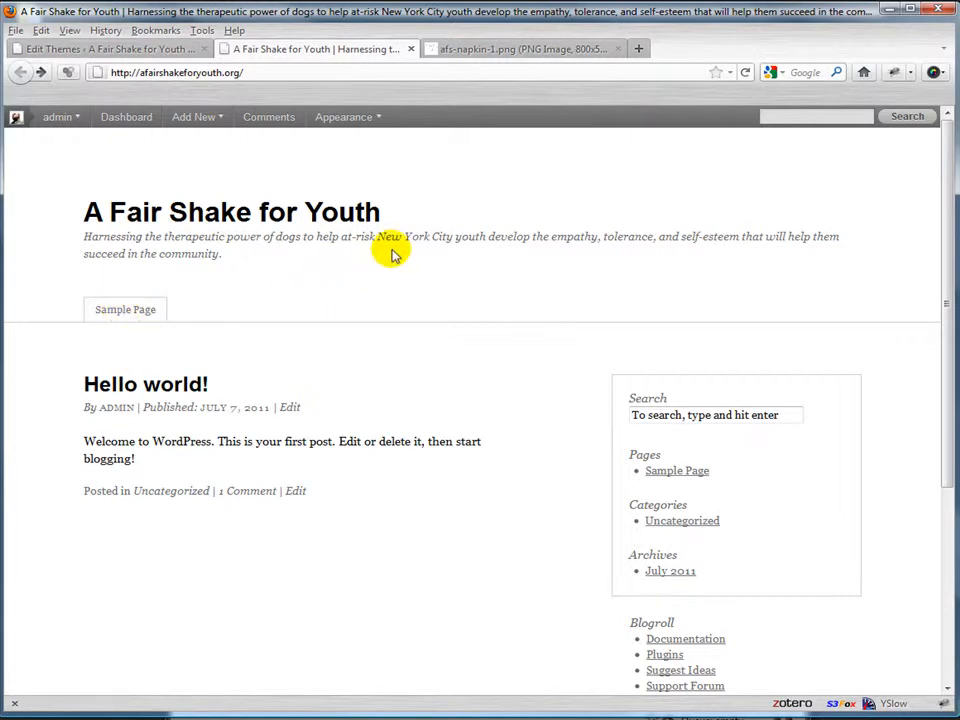
mouse_move(397, 464)
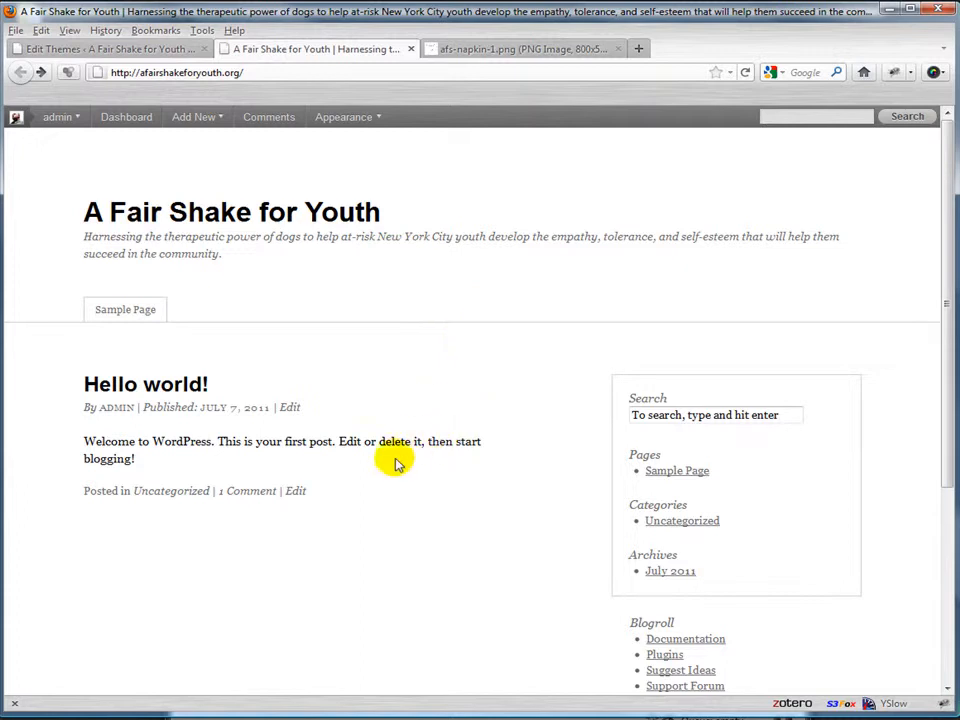
mouse_move(318, 140)
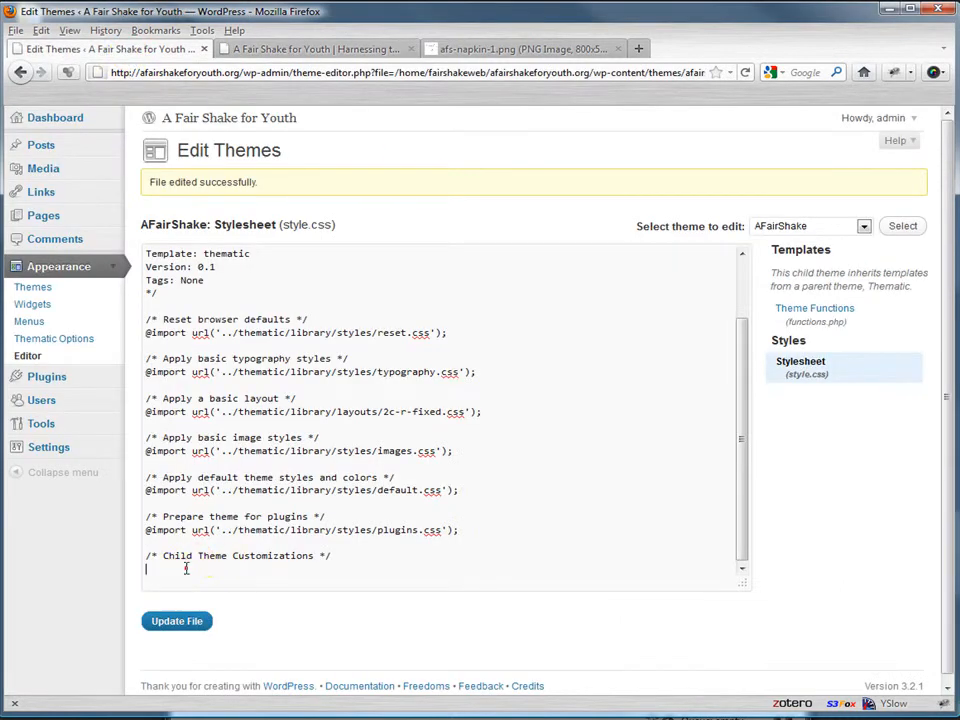
- Write the rule div { border: red 1px solid; } below the Child Theme Customizations comment
text(div {)
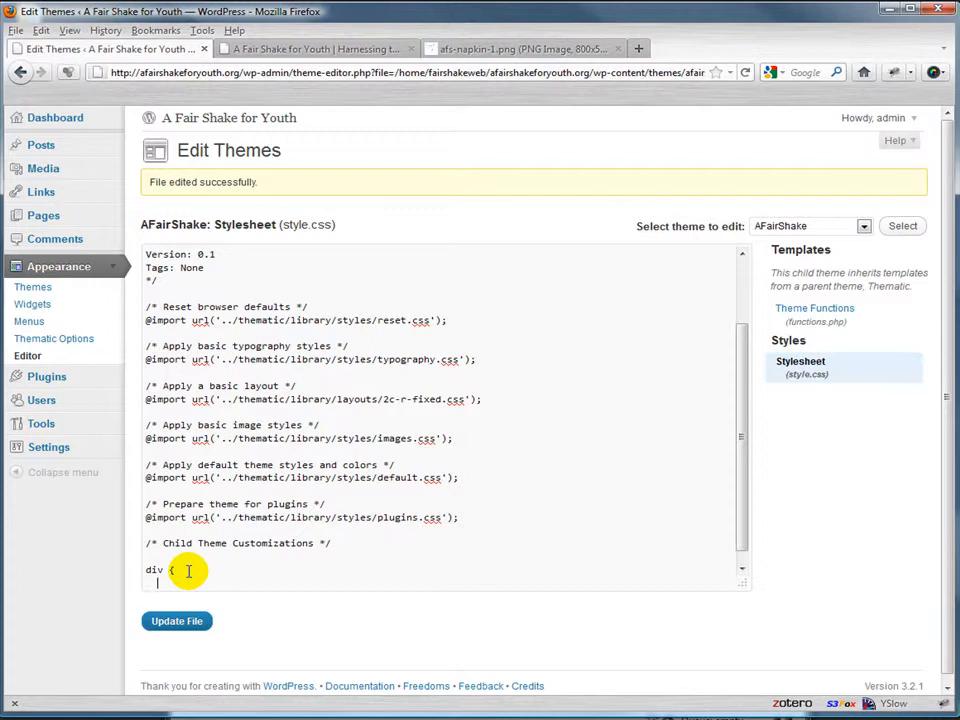
text(border: w)
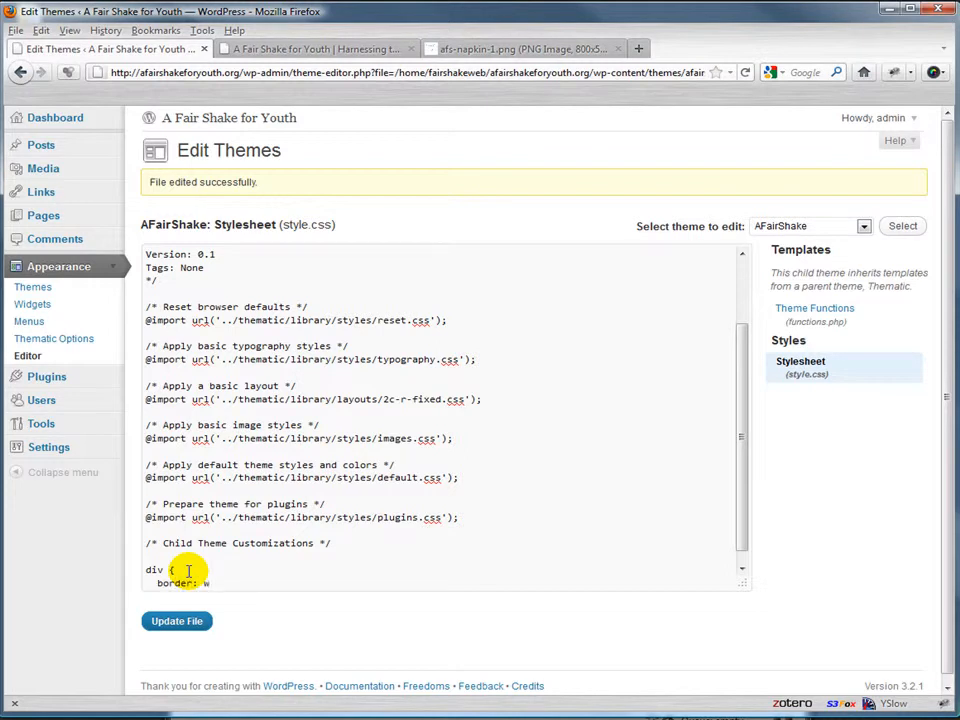
text(red 1px solid;)
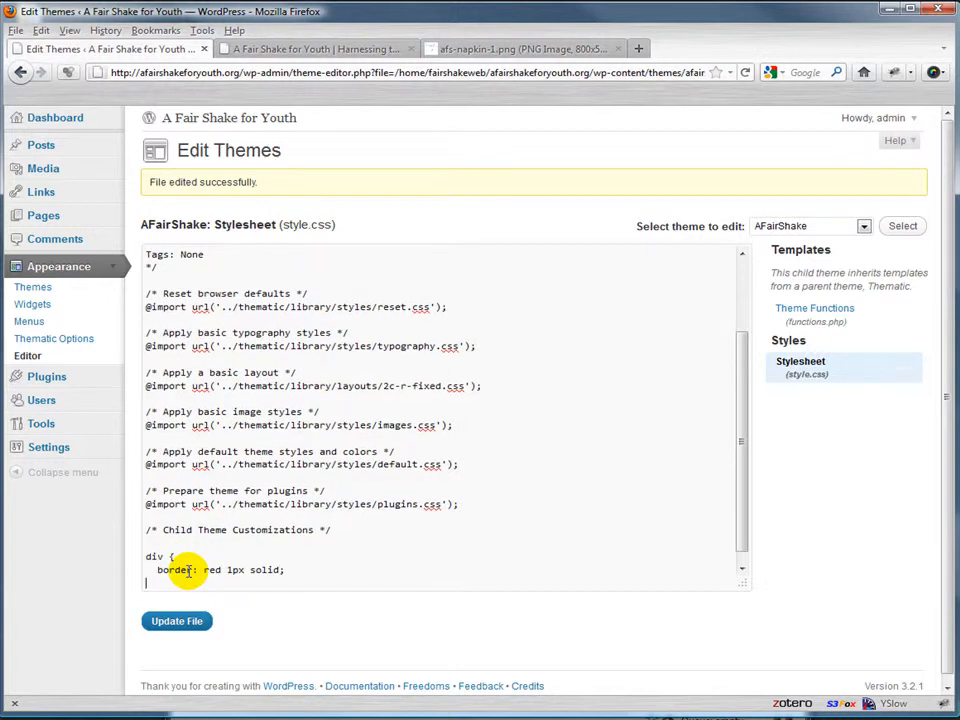
text(})
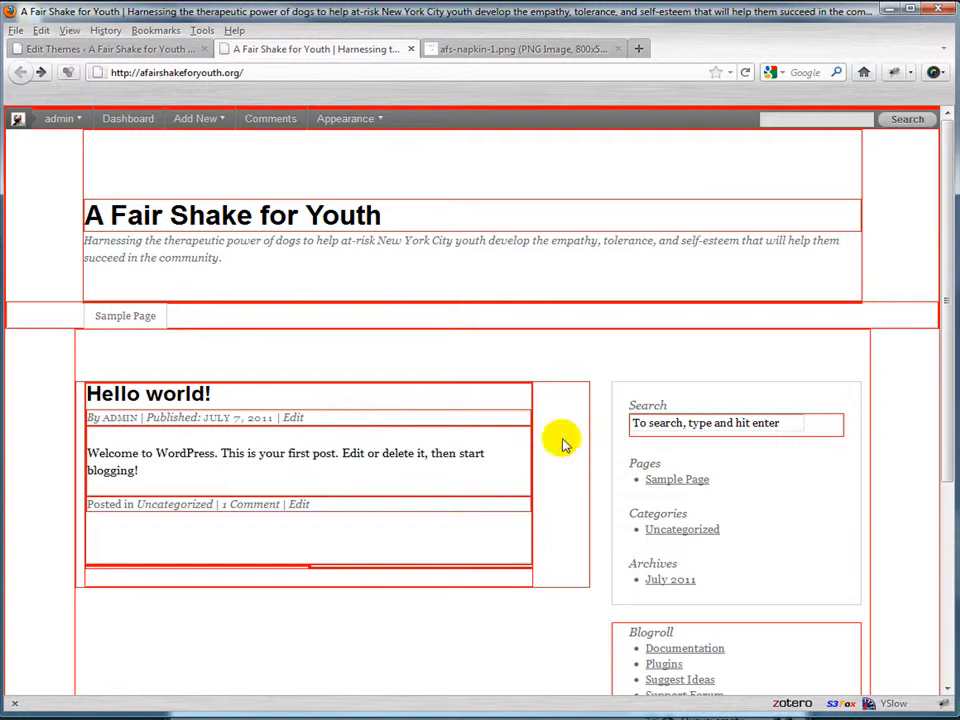
mouse_move(583, 605)
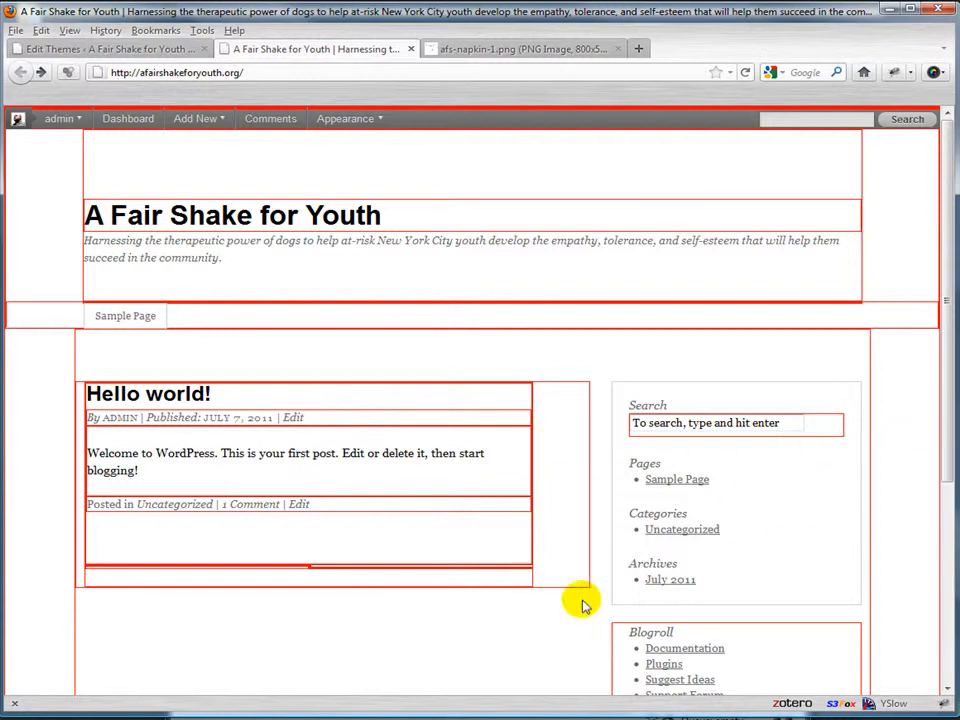
mouse_move(388, 210)
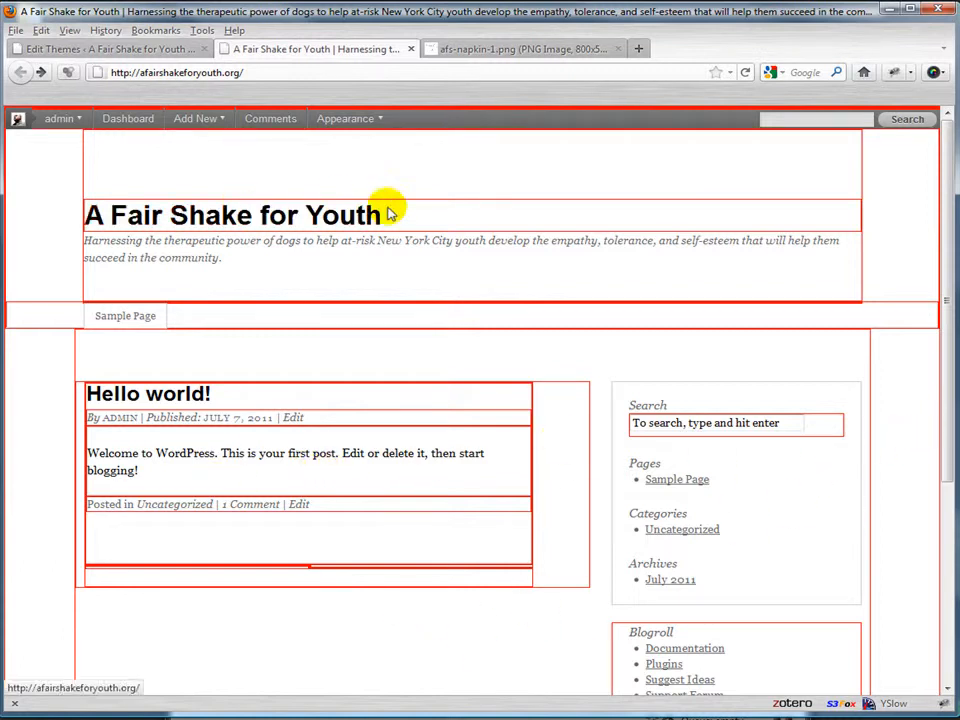
mouse_move(945, 695)
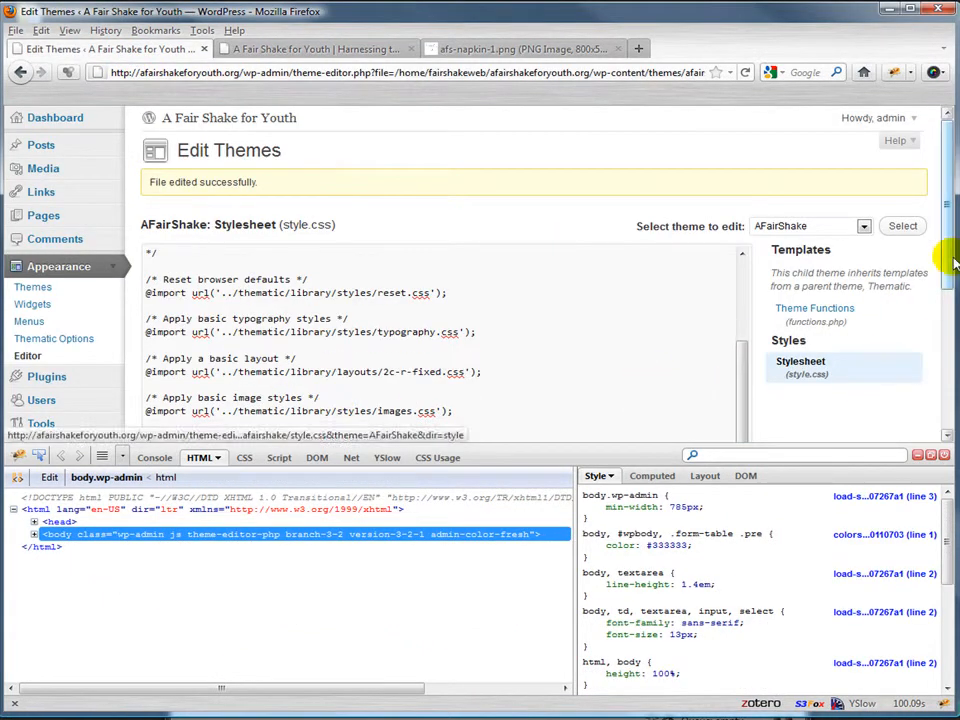
- Write a #blog-title rule with width 340px, height 140px and margin 0 below the div rule
scroll(down, 3)
text(#)
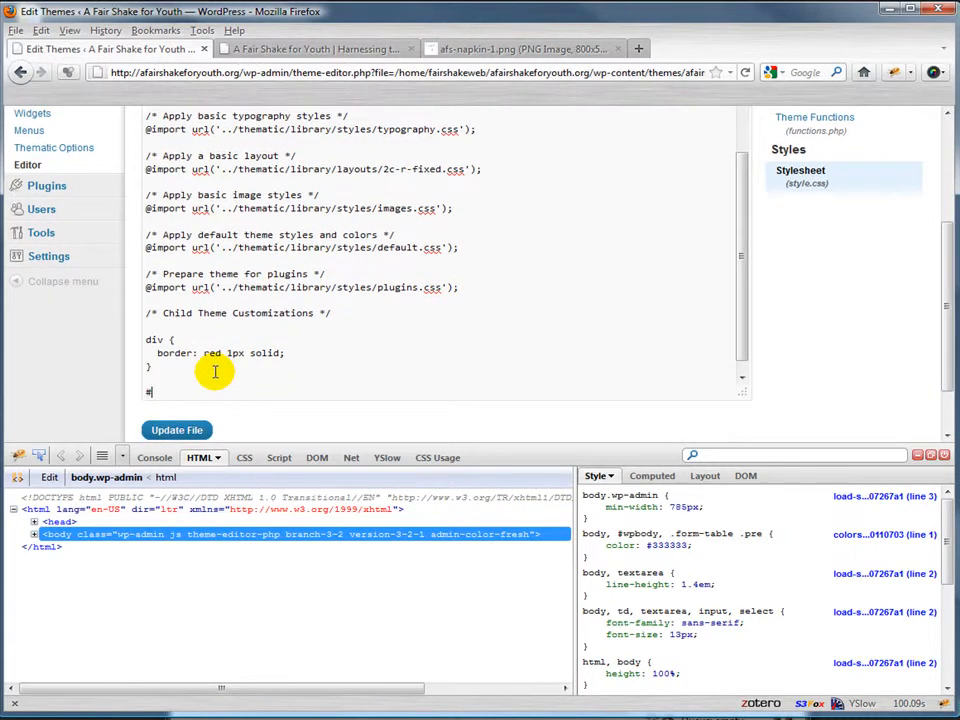
text(blog-t)
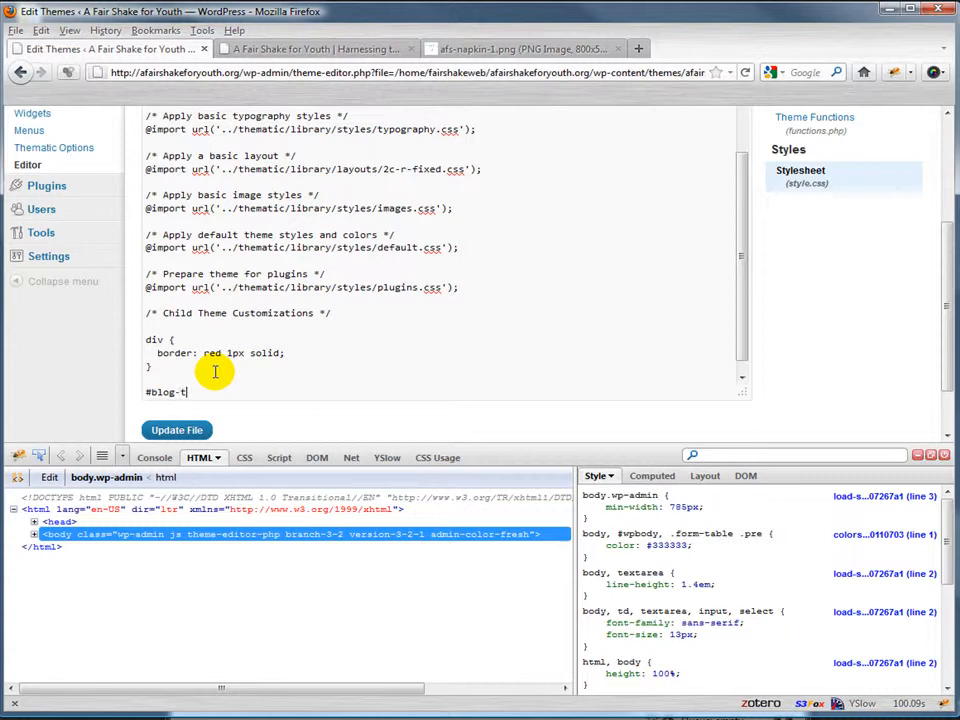
text(itle {)
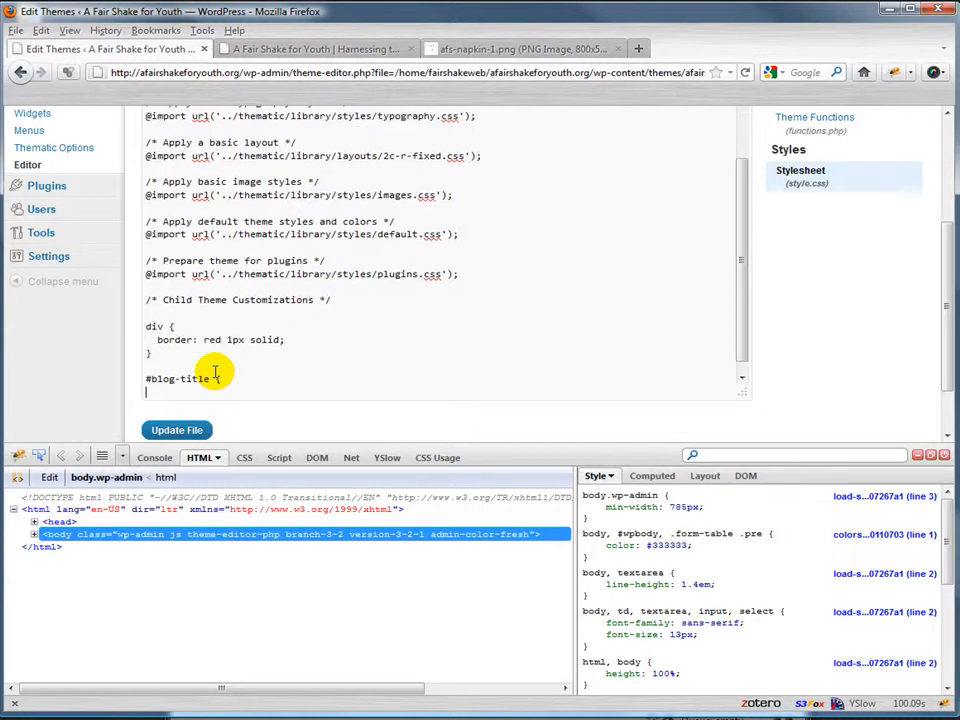
text(width:)
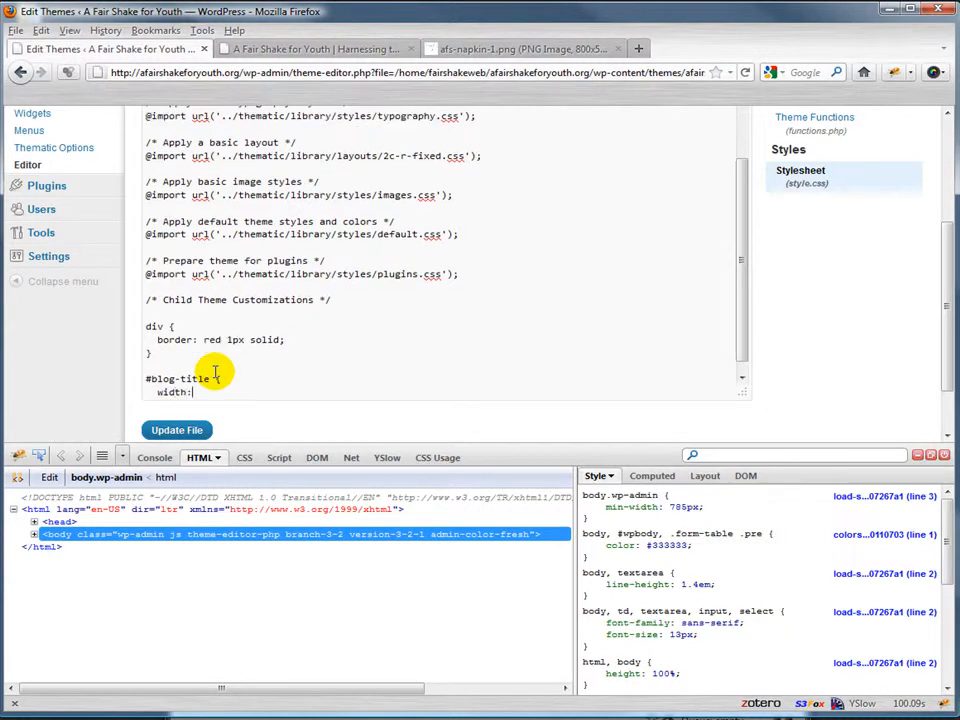
text(340px;)
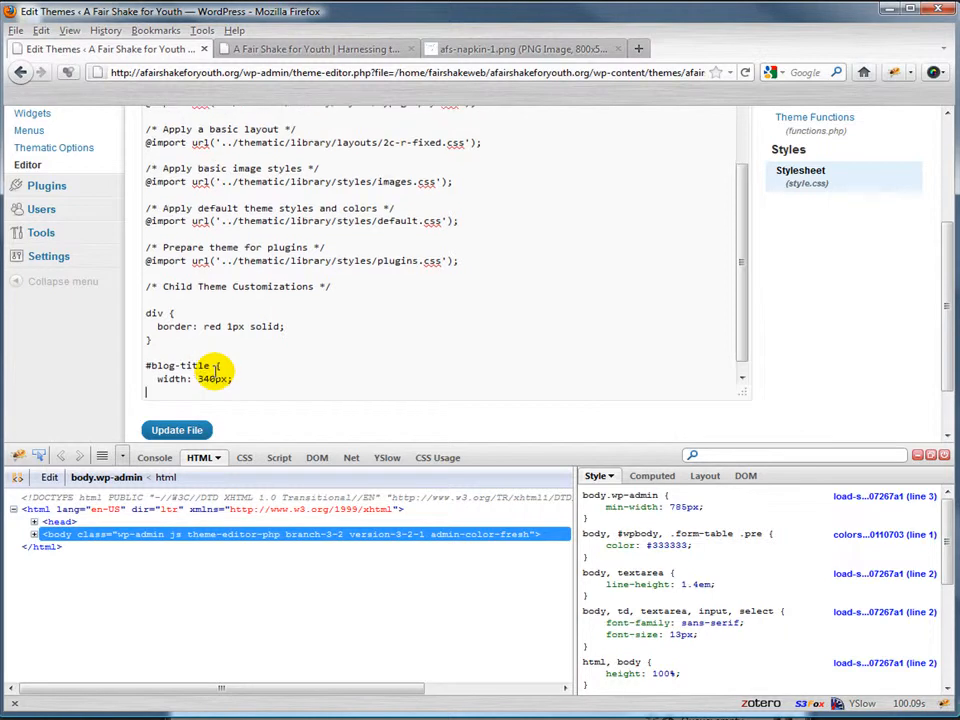
text(height)
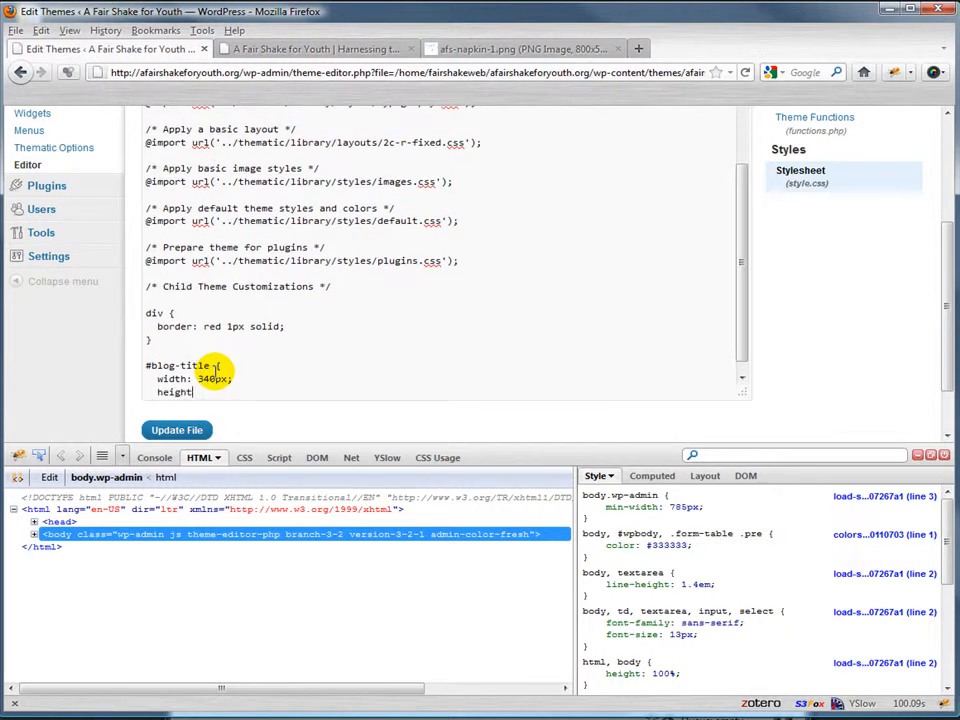
text(150px;)
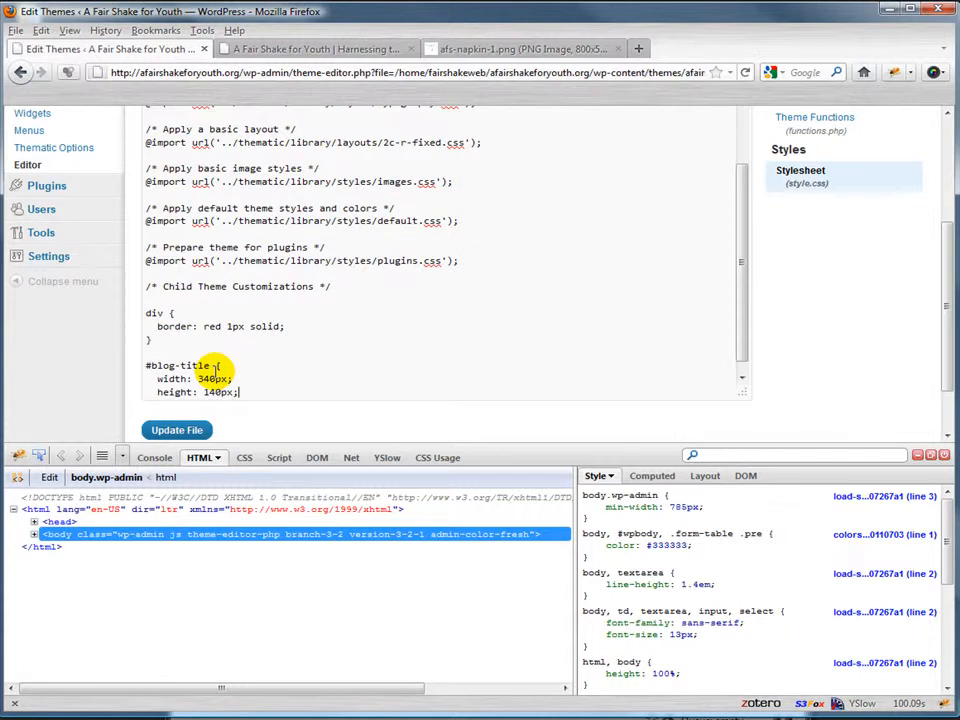
text(margin: 0;)
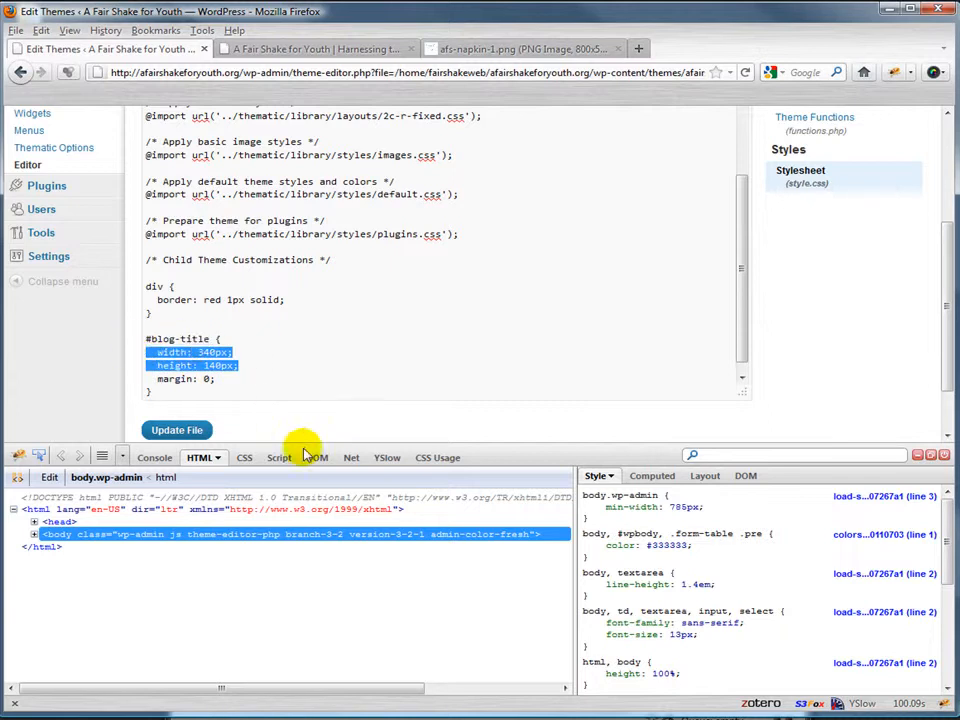
mouse_move(383, 351)
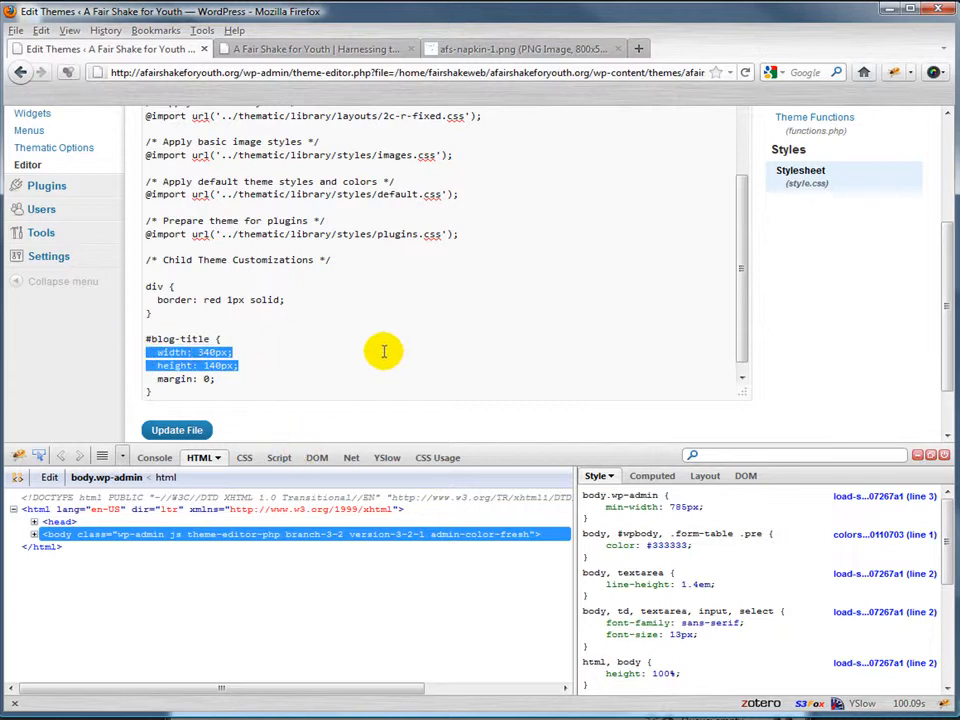
- Update the stylesheet file and reload the home page to see the 340px title box
click(176, 430)
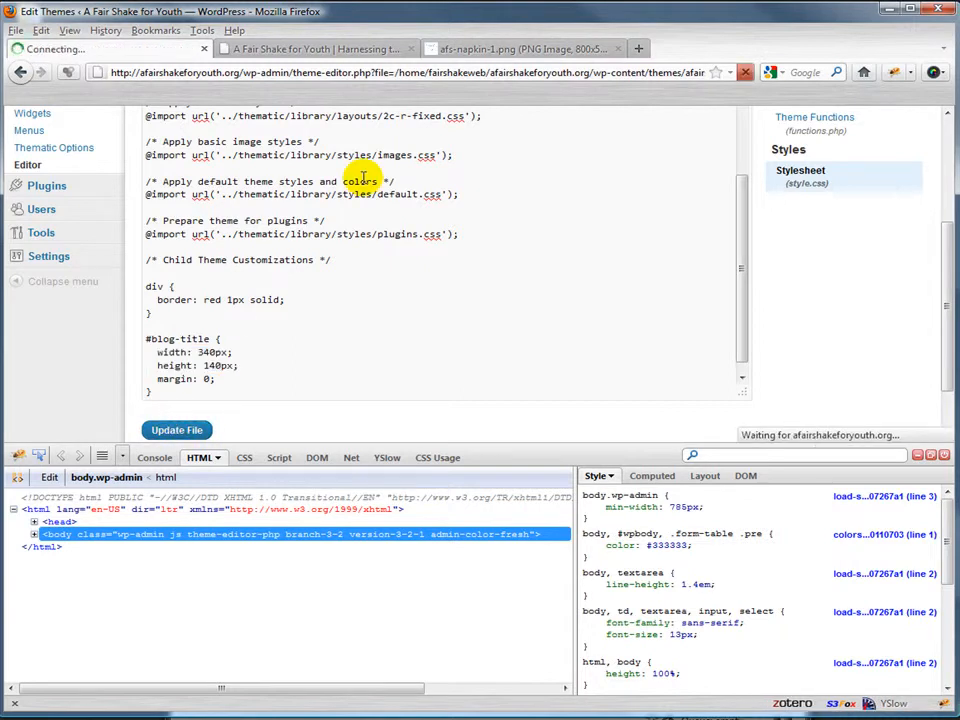
click(320, 49)
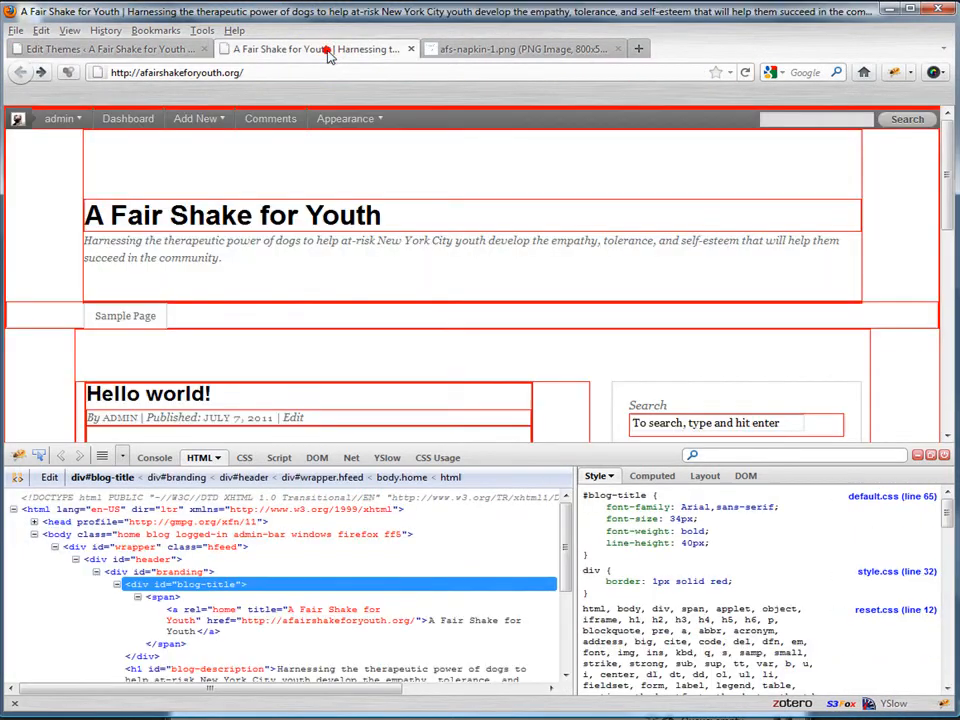
click(746, 70)
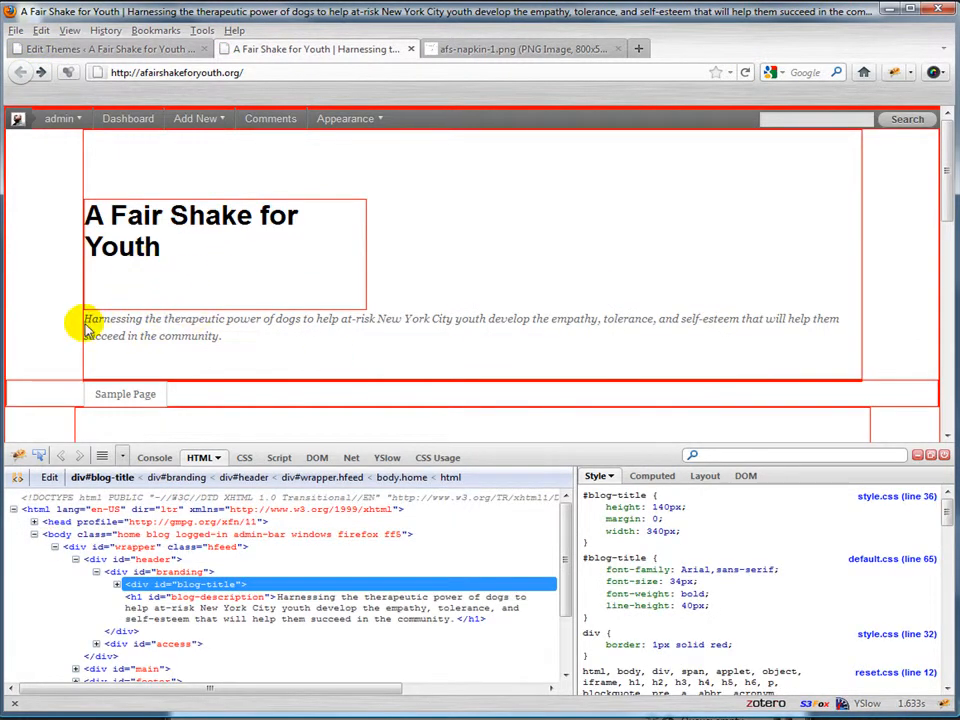
mouse_move(452, 218)
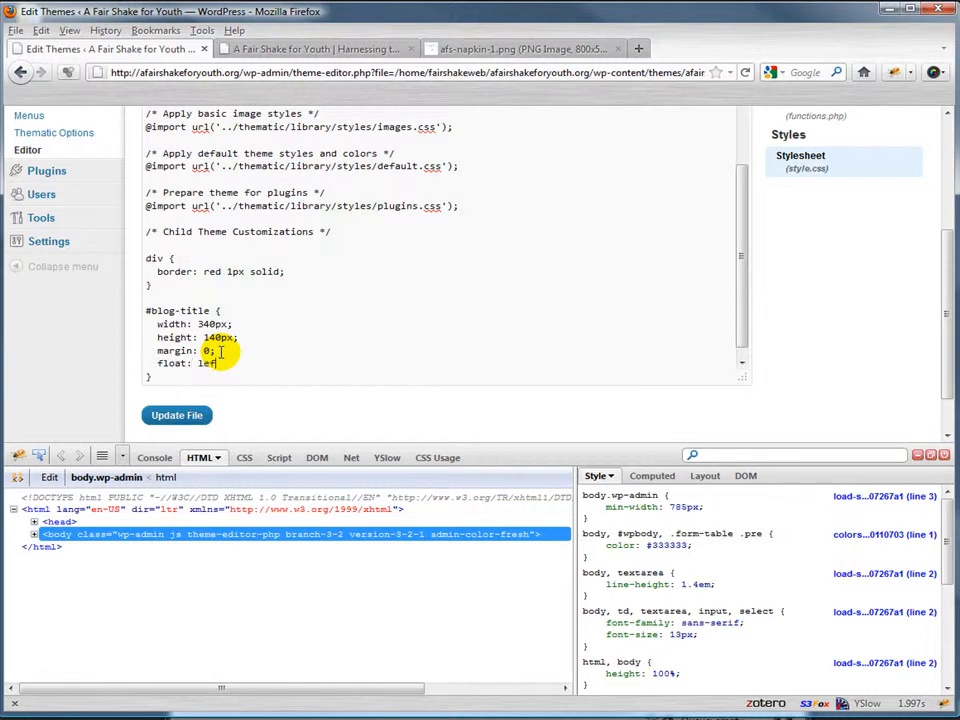
- Save float: left on #blog-title and check the home page layout
click(176, 415)
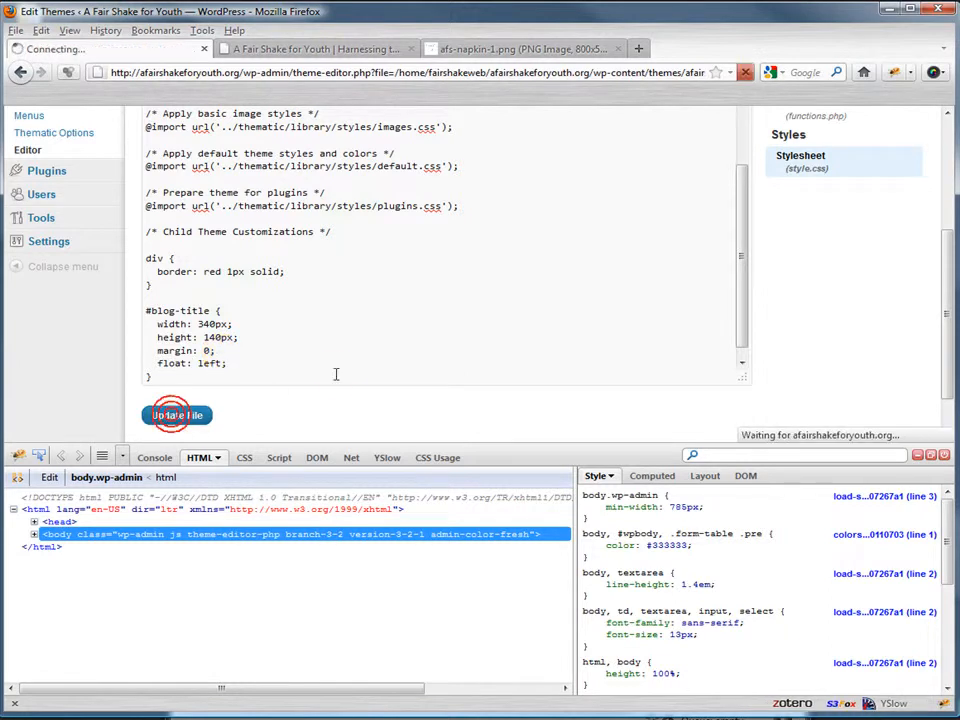
click(178, 415)
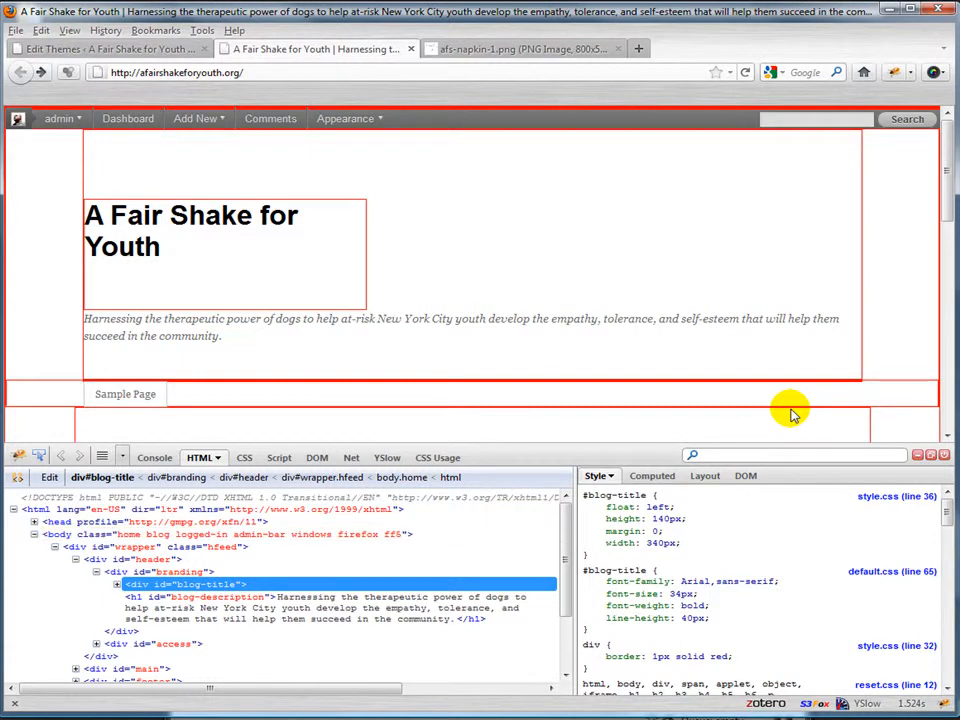
mouse_move(370, 383)
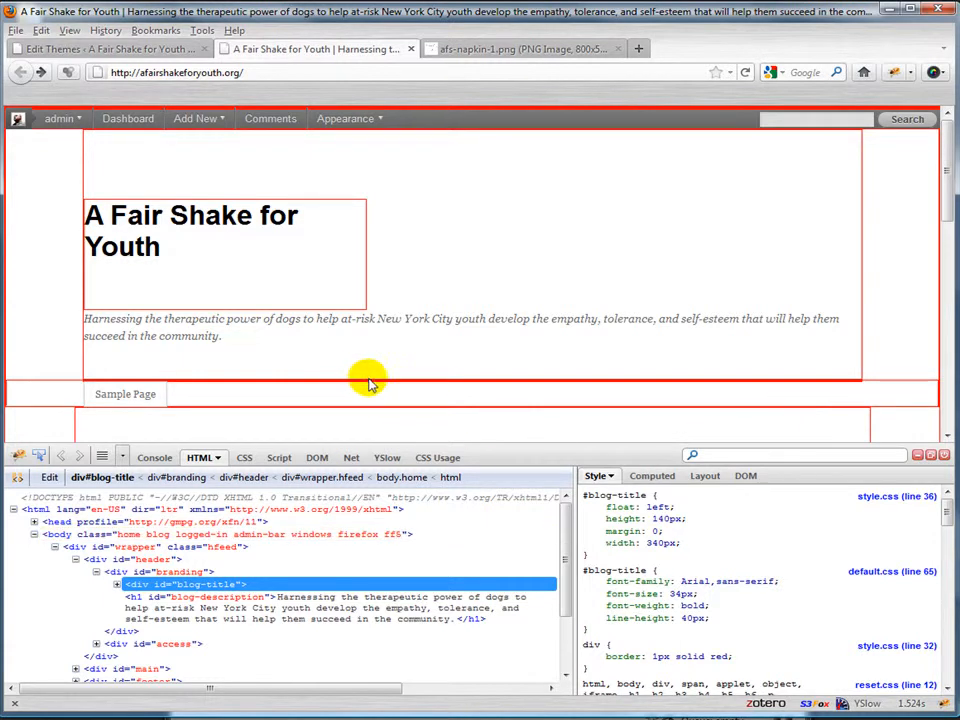
mouse_move(361, 377)
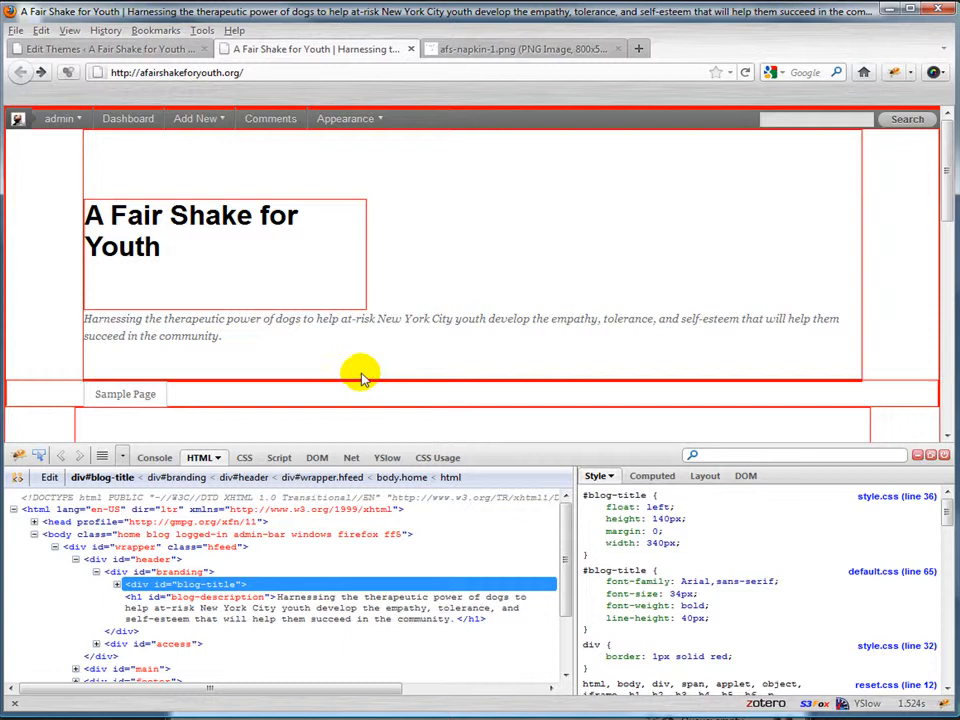
mouse_move(202, 252)
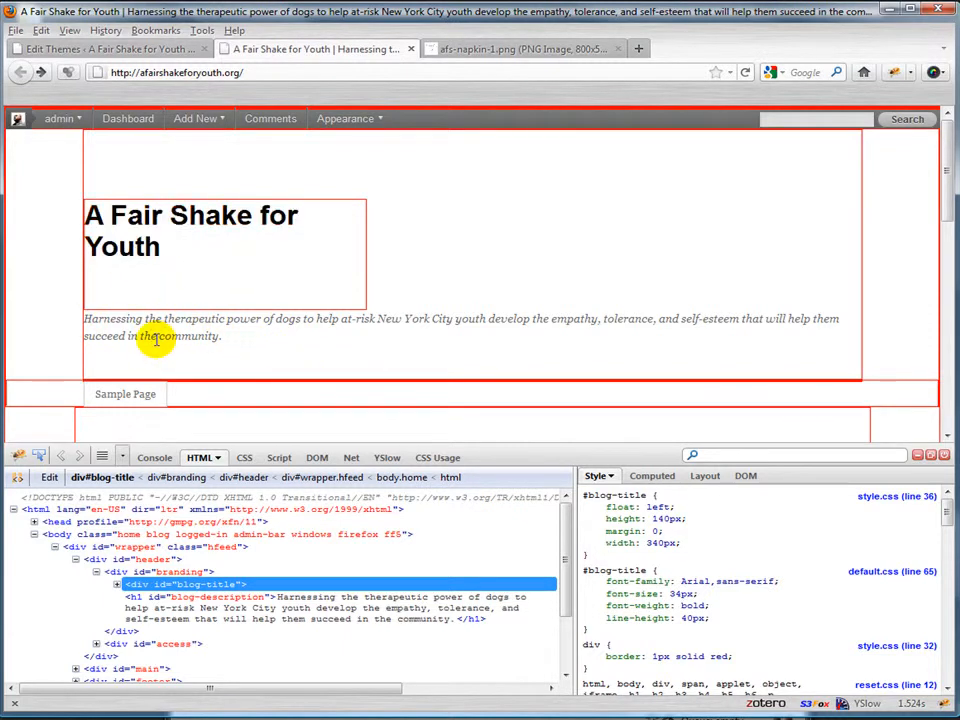
mouse_move(420, 237)
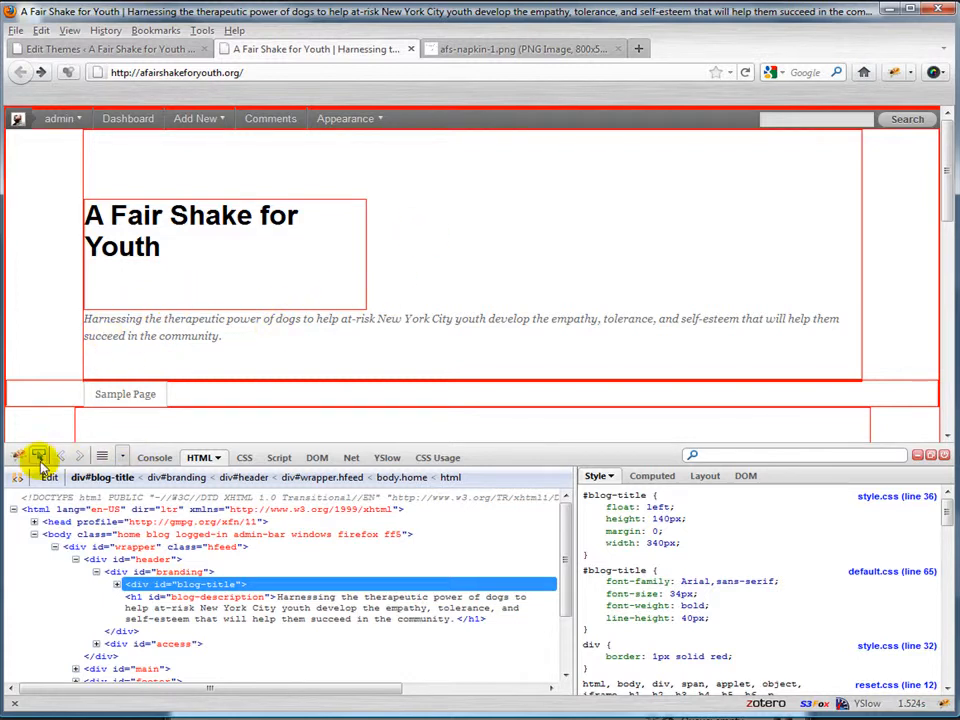
- Inspect the tagline with Firebug and examine the h1–h6 clear: both rule
click(185, 335)
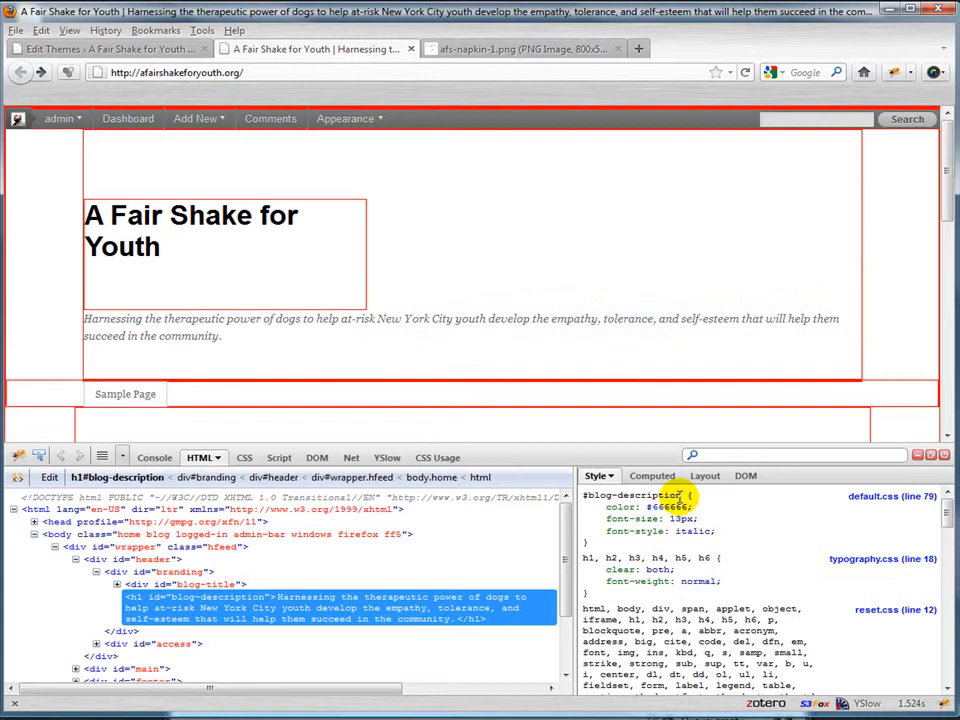
mouse_move(881, 565)
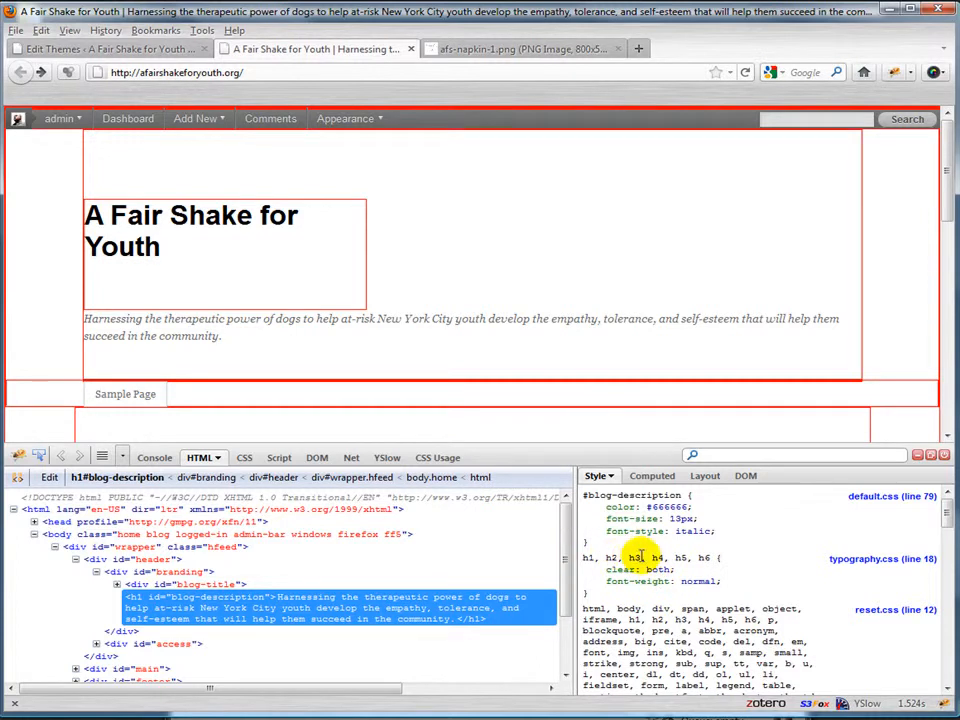
double_click(657, 569)
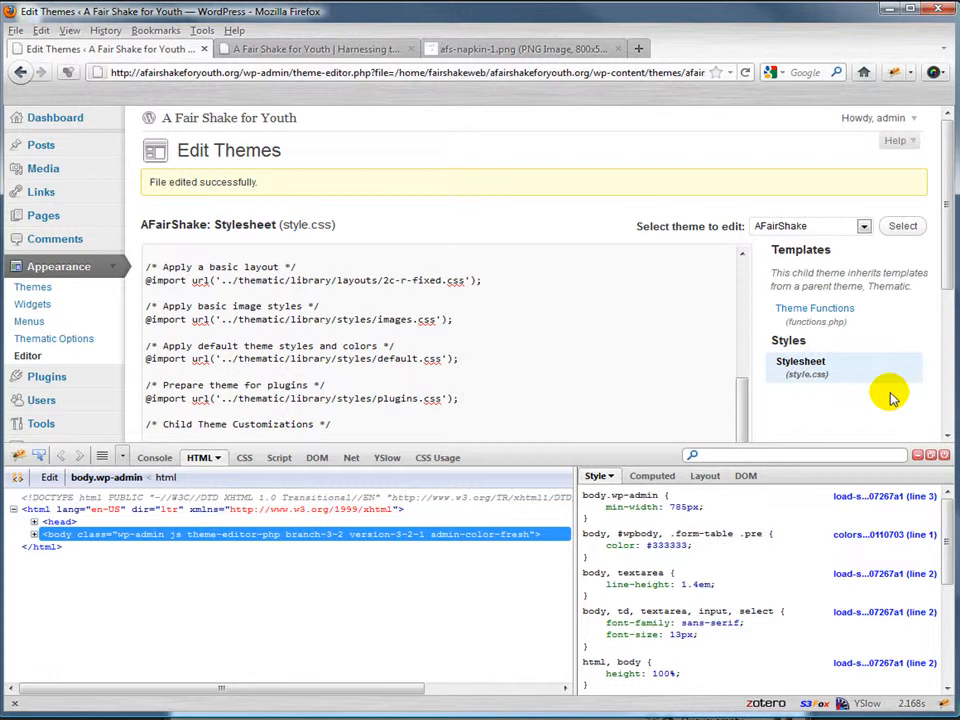
- Write #branding h1 { clear: none; }, update the file and check the home page
scroll(down, 3)
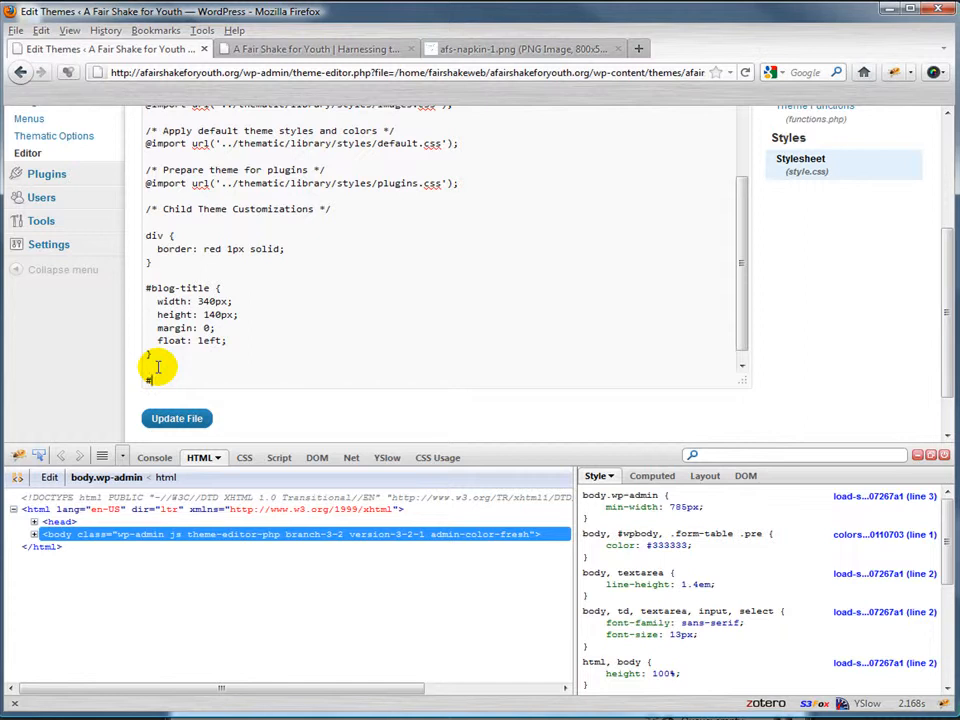
text(#branding)
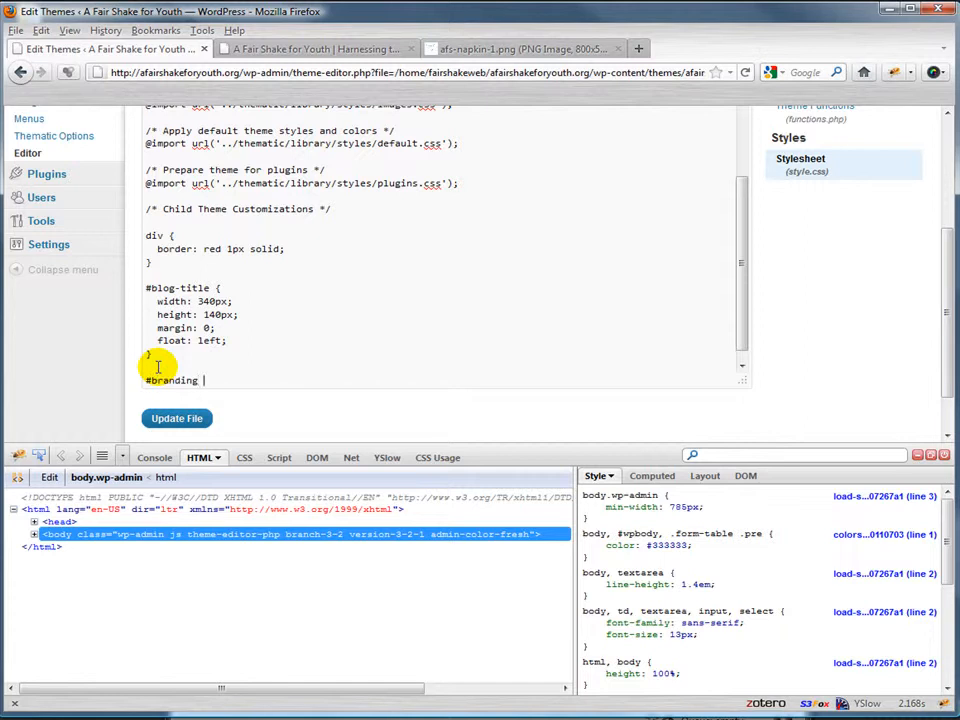
text(h1 {)
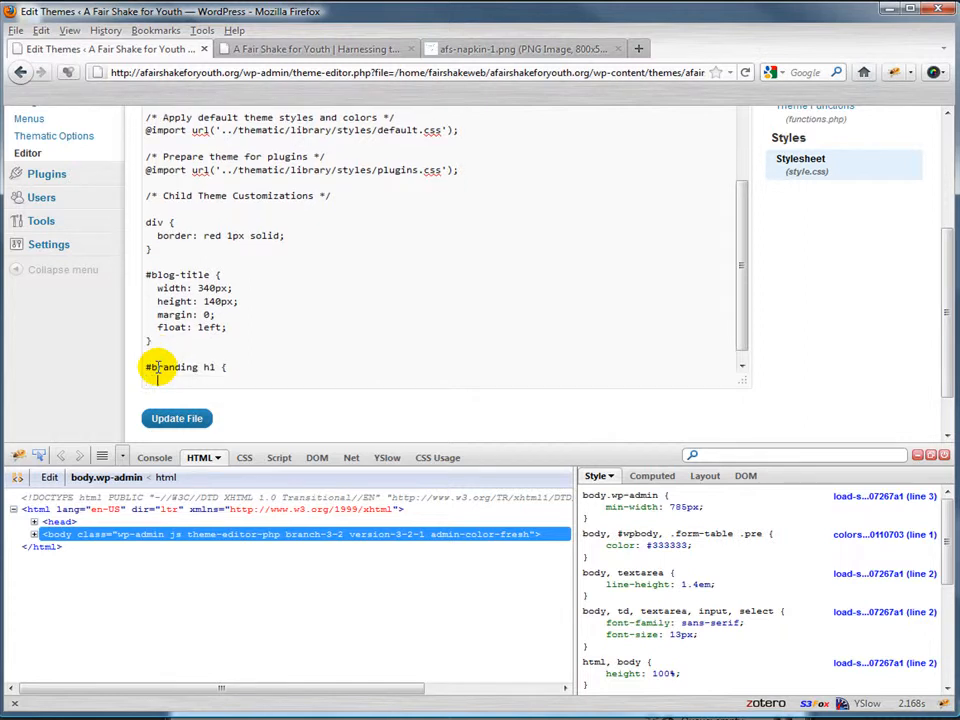
text(clear:)
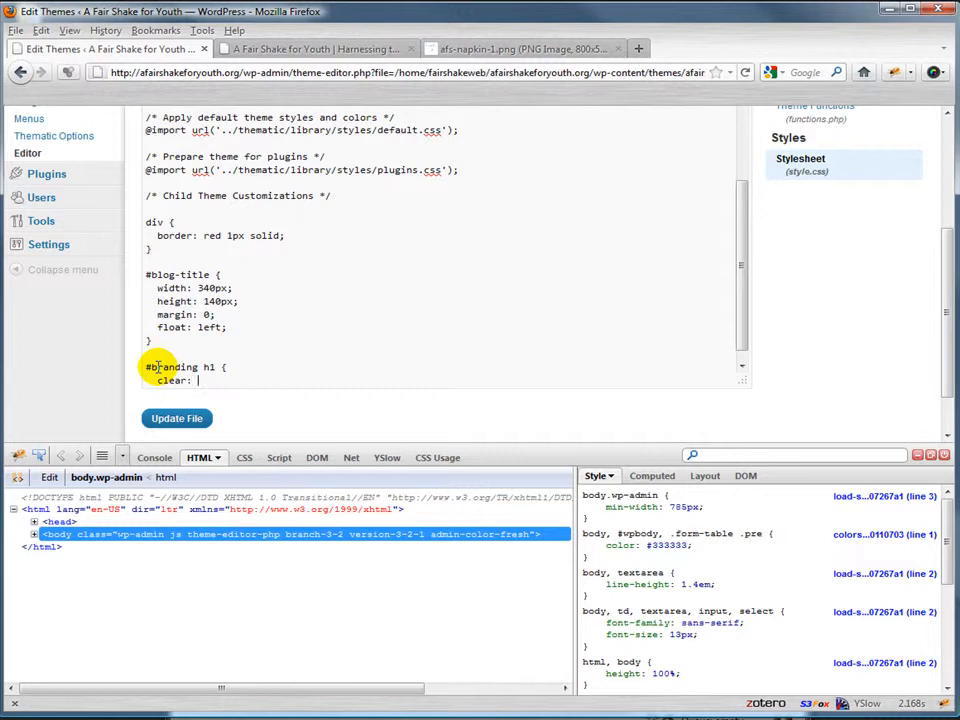
text(none;)
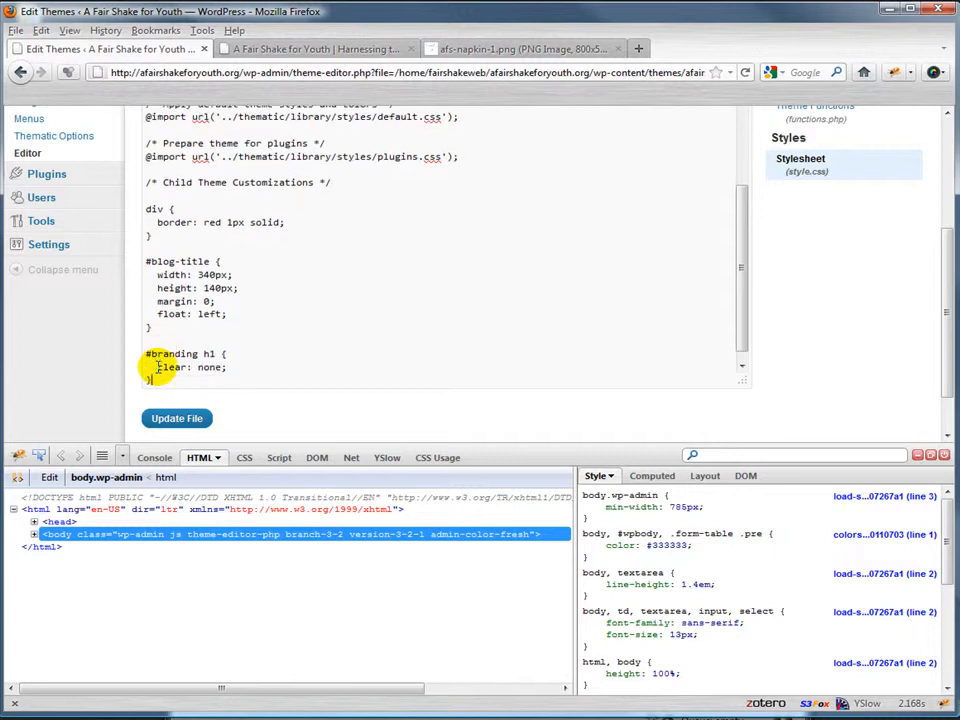
click(176, 418)
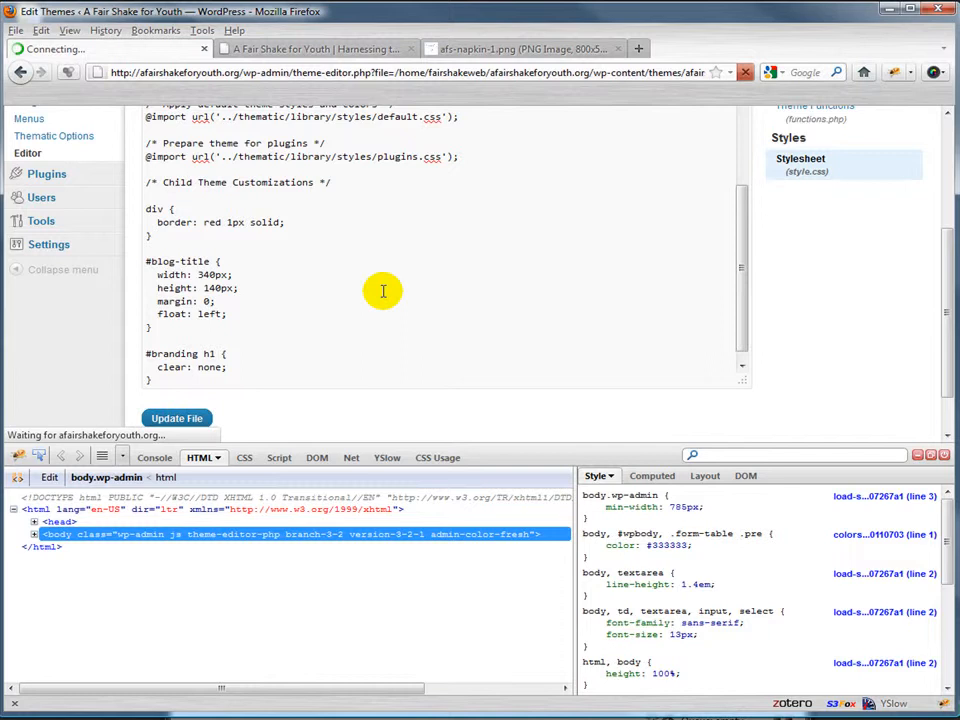
click(176, 418)
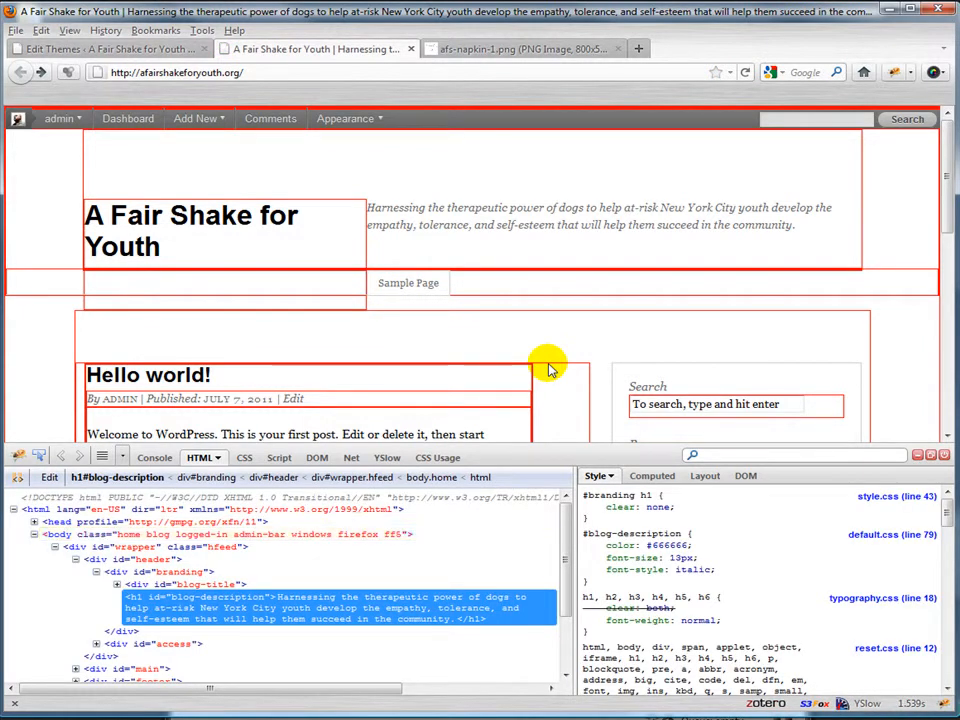
mouse_move(470, 207)
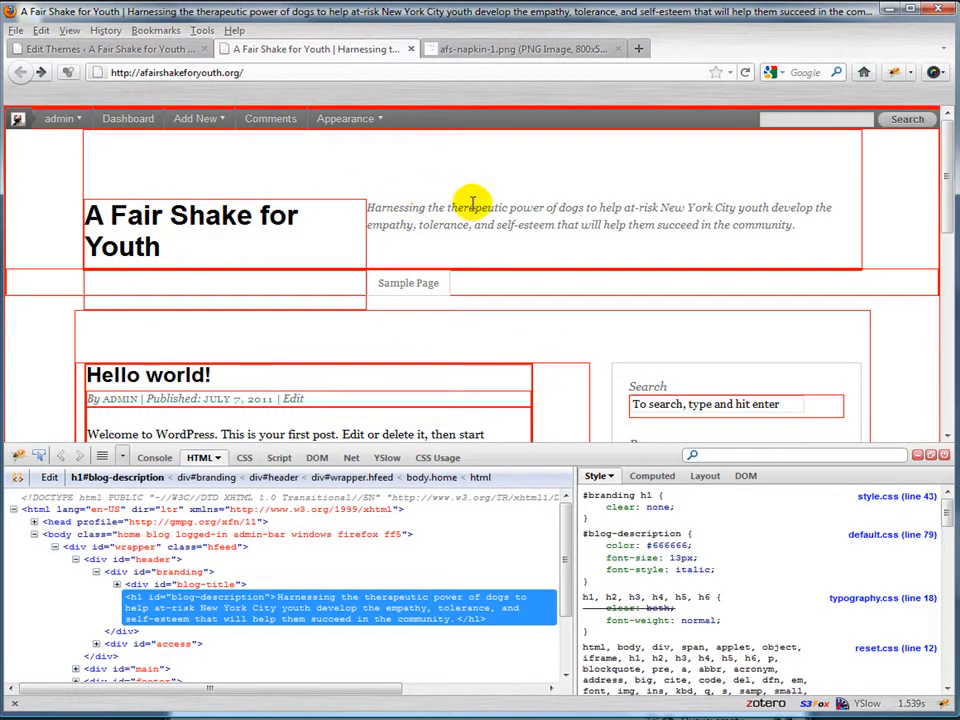
mouse_move(468, 267)
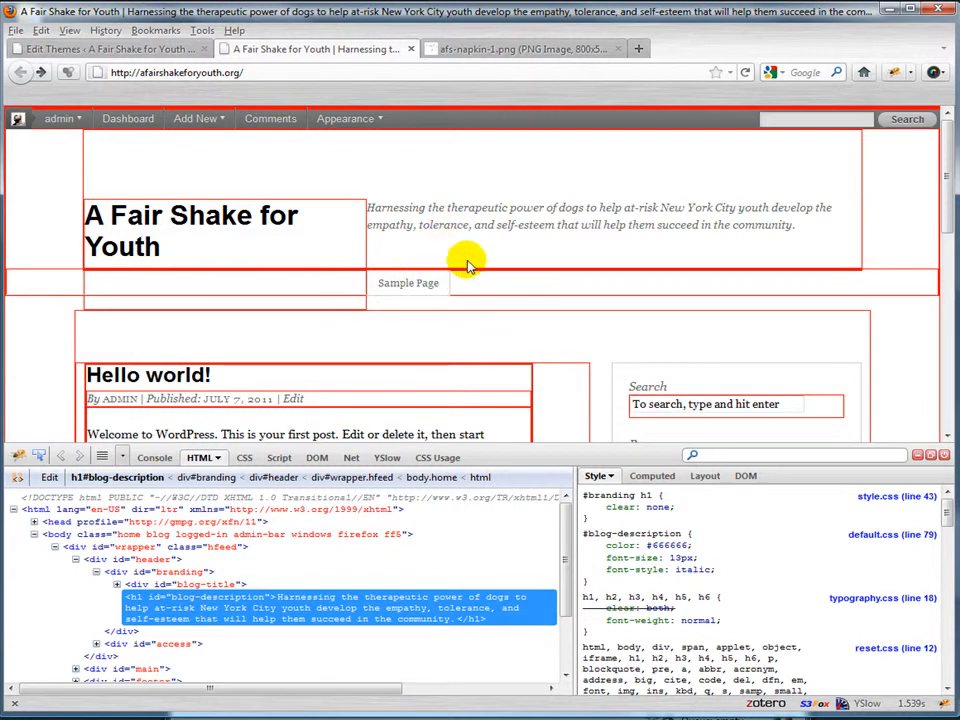
mouse_move(462, 258)
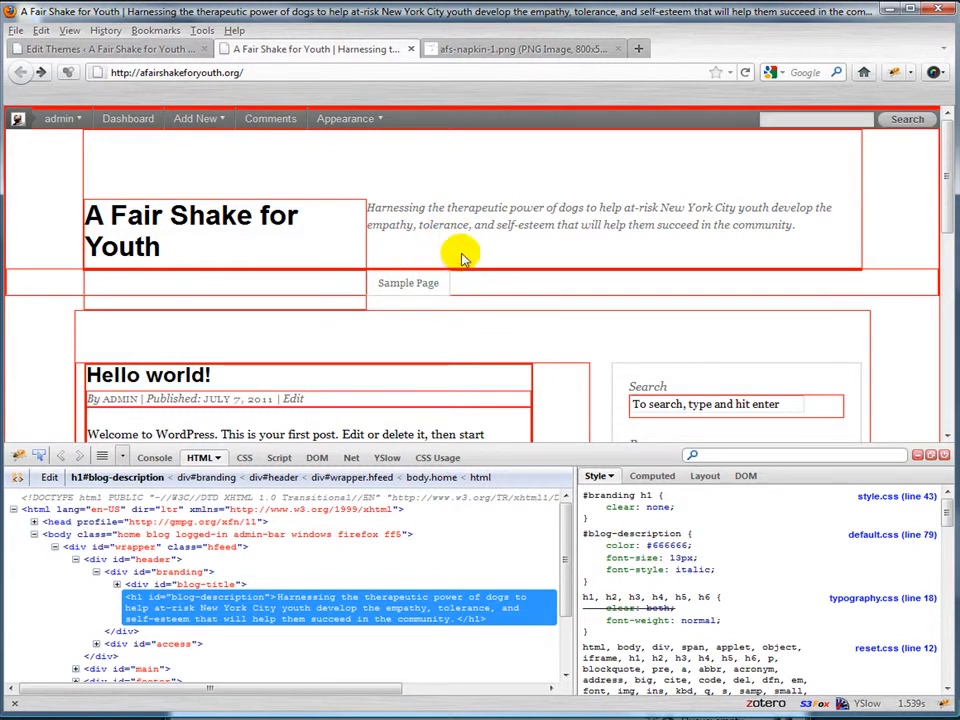
mouse_move(173, 247)
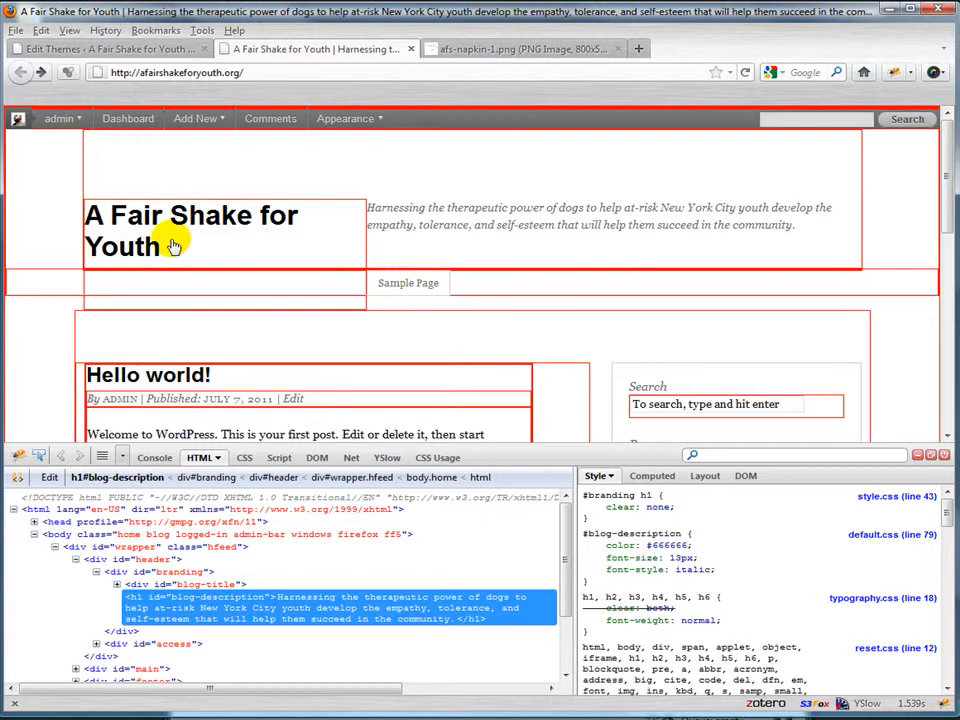
mouse_move(420, 224)
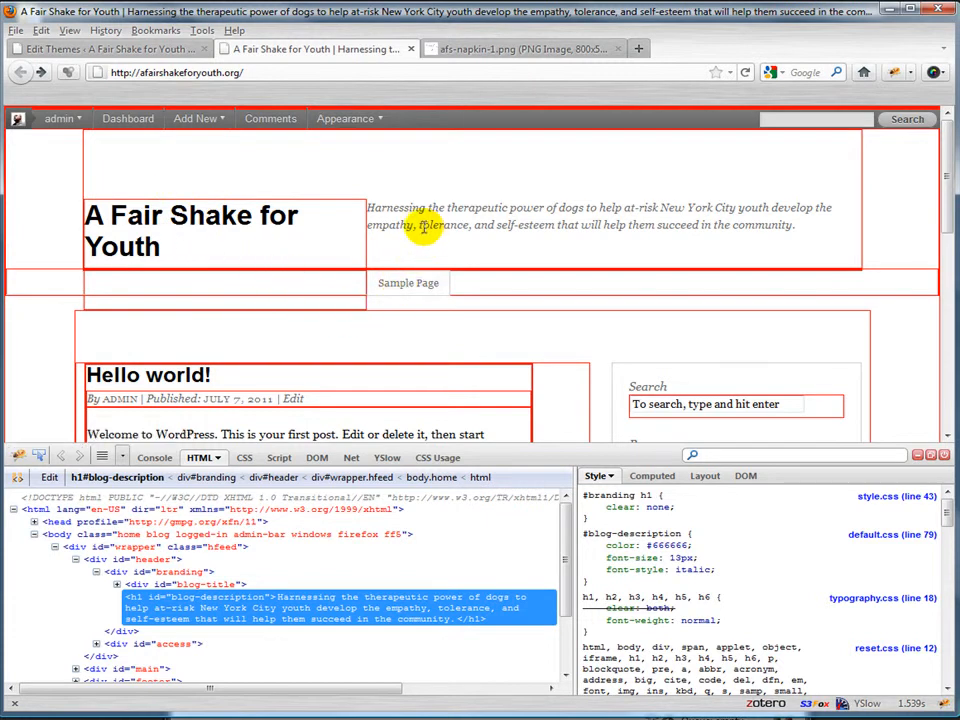
mouse_move(445, 326)
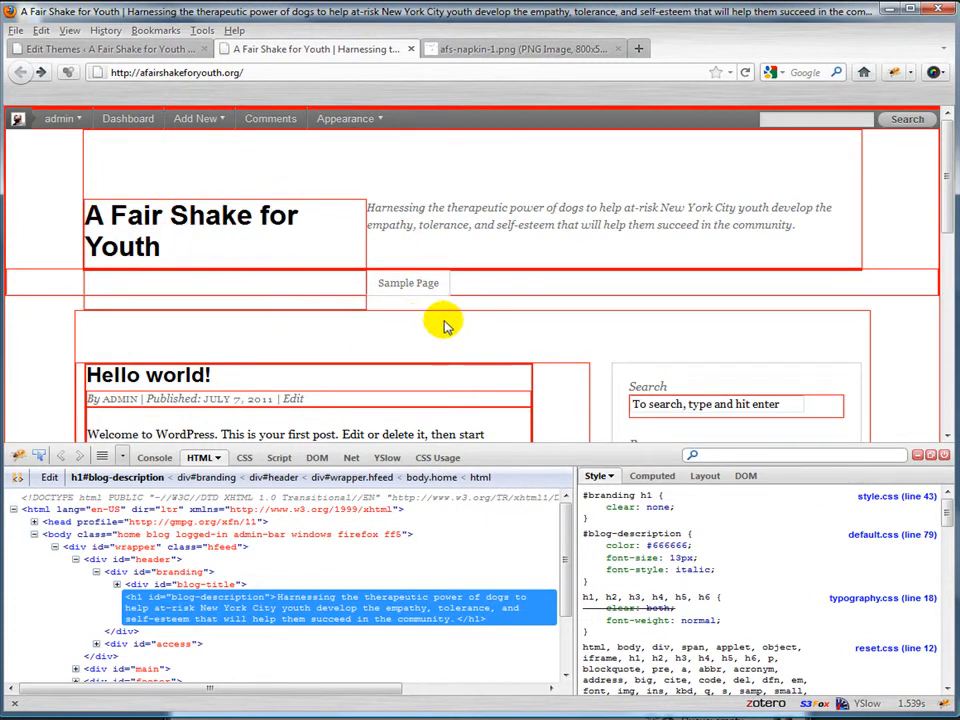
mouse_move(715, 296)
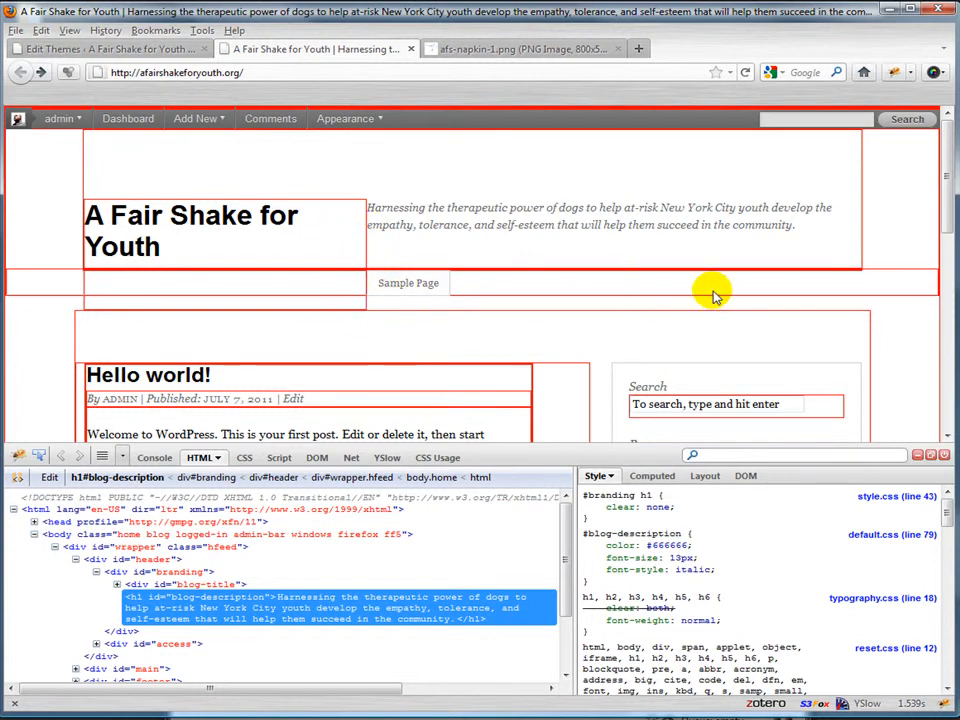